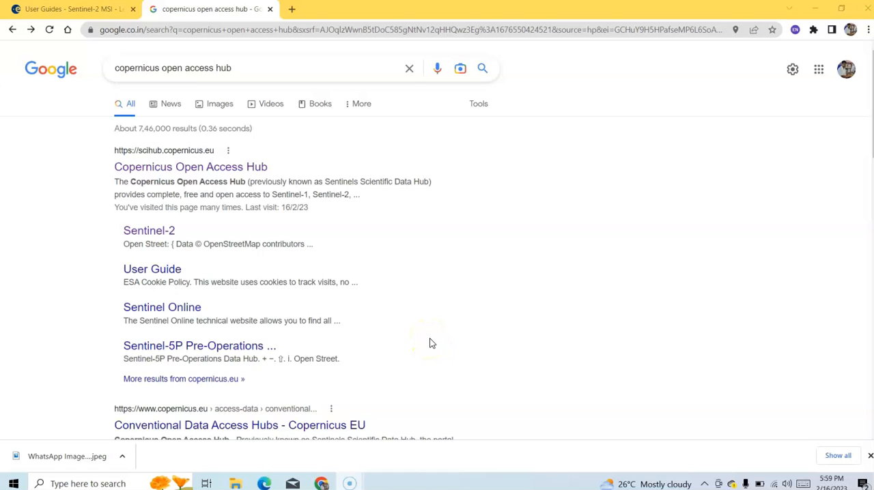
mouse_move(431, 342)
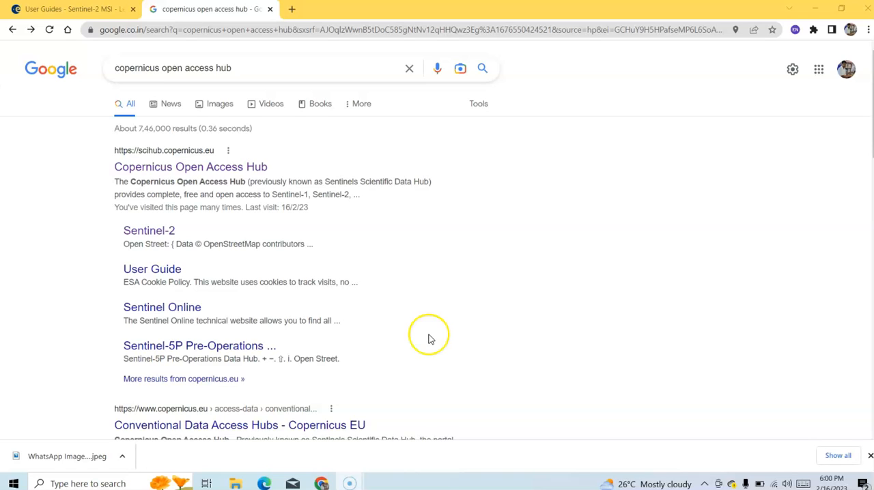
mouse_move(431, 338)
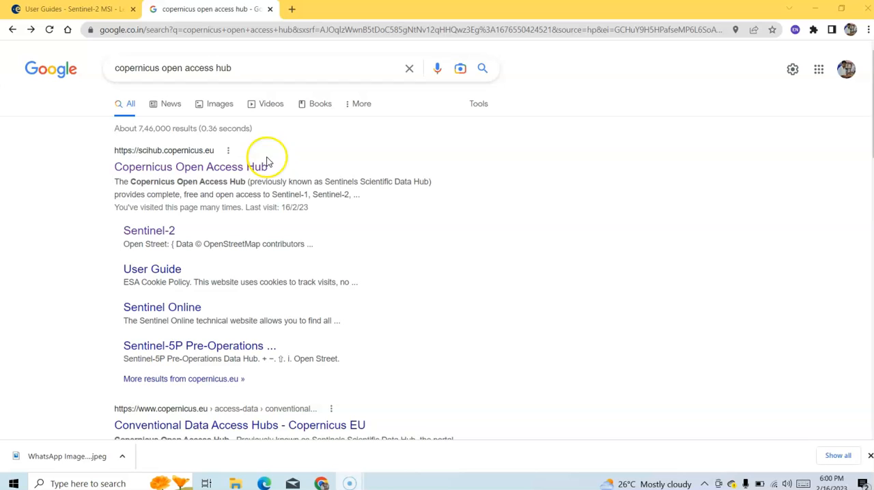
mouse_move(94, 69)
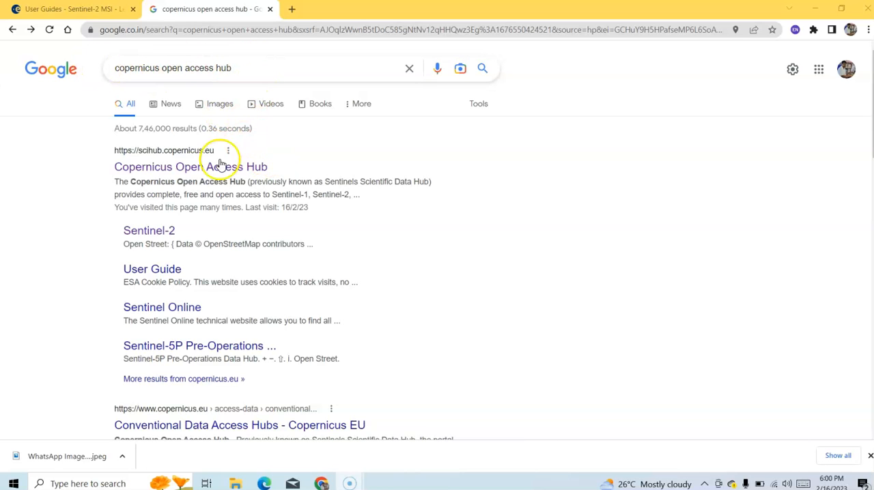
mouse_move(176, 167)
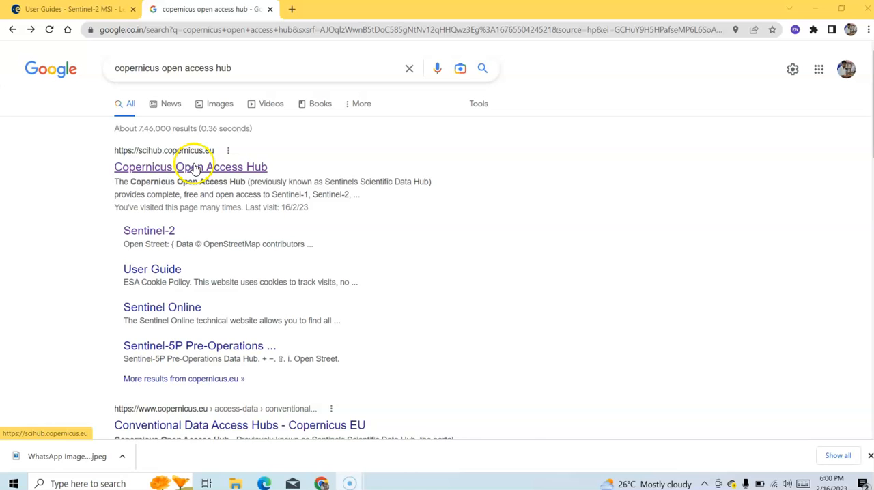
Step: Open the Copernicus Open Access Hub search result and launch the Open Hub tile
left_click(191, 166)
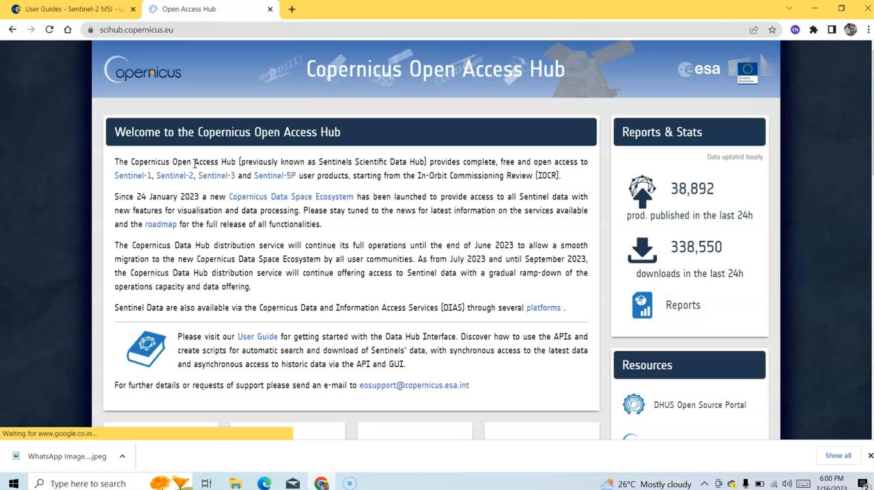
scroll("down", 3)
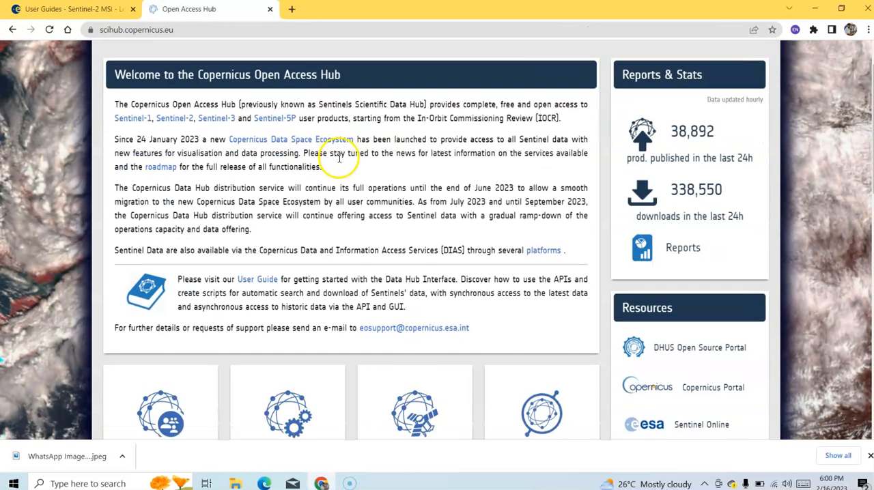
scroll("down", 3)
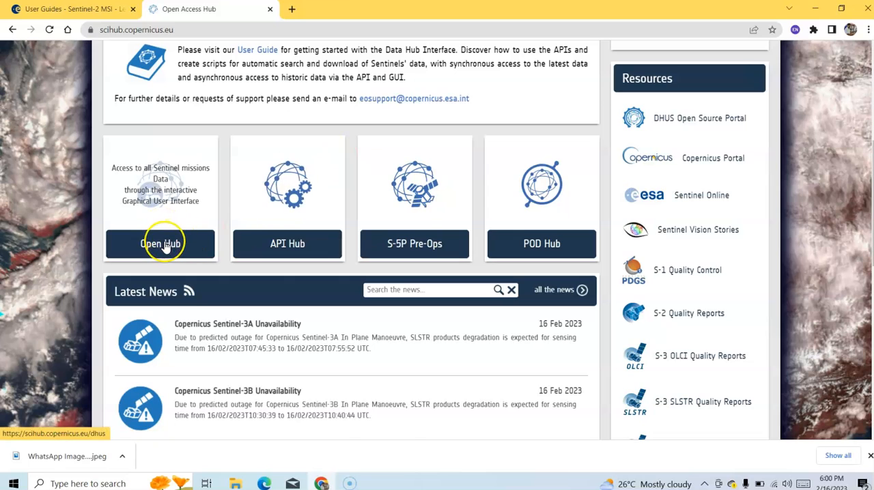
left_click(160, 244)
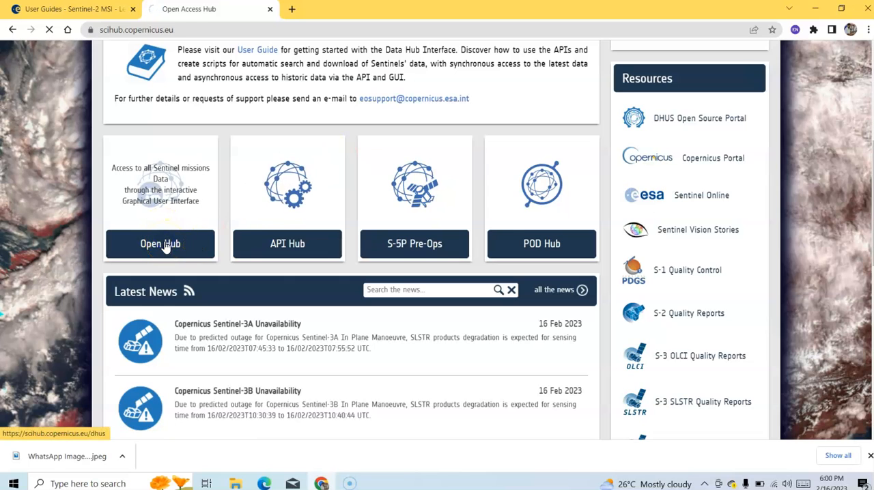
Step: Pan the Open Hub map to India and drag a rectangle over Bankura
left_click(160, 244)
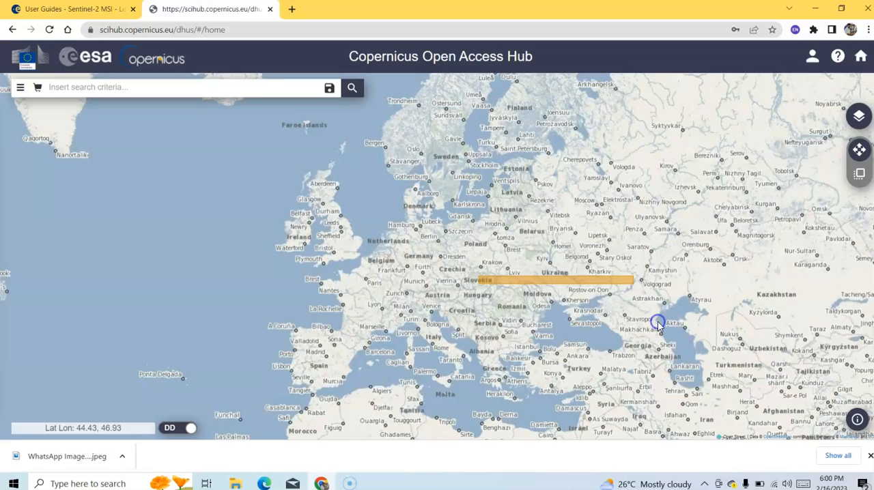
left_click_drag(659, 322, 570, 316)
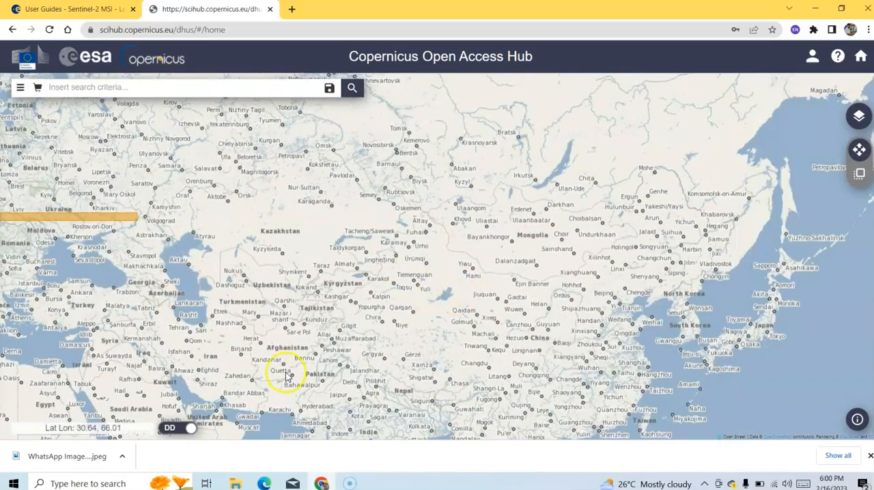
left_click_drag(287, 372, 457, 293)
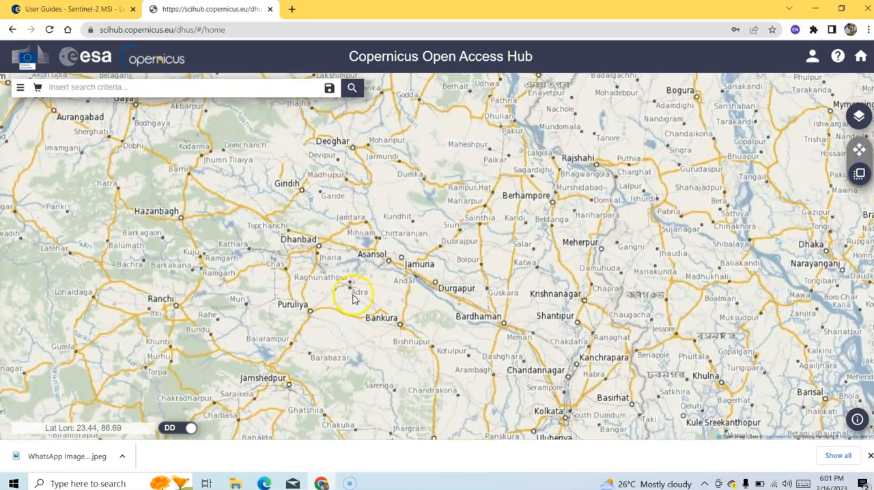
left_click_drag(351, 293, 444, 358)
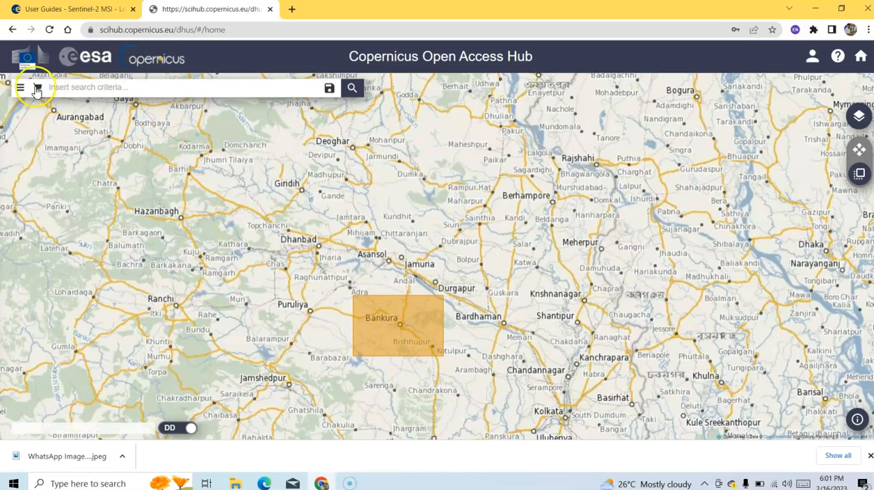
Step: In Advanced Search, set sensing end 2023/01/01 and ingestion end 2023/01/31
left_click(39, 88)
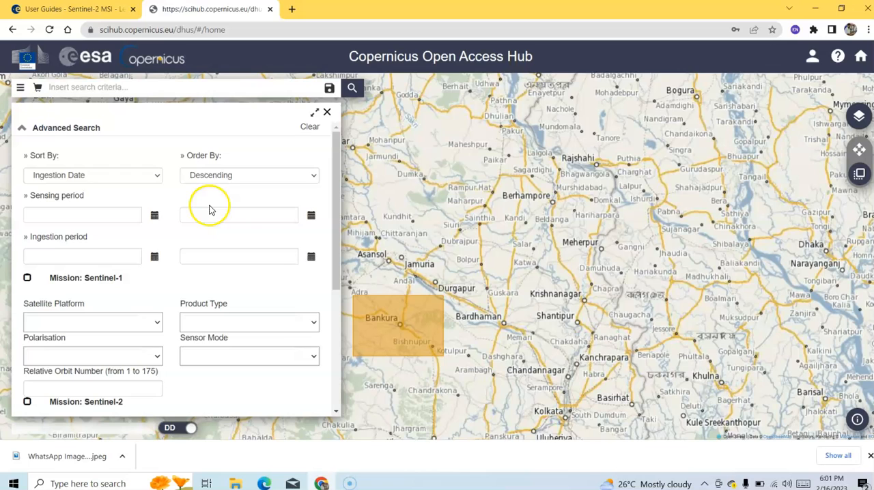
left_click(310, 216)
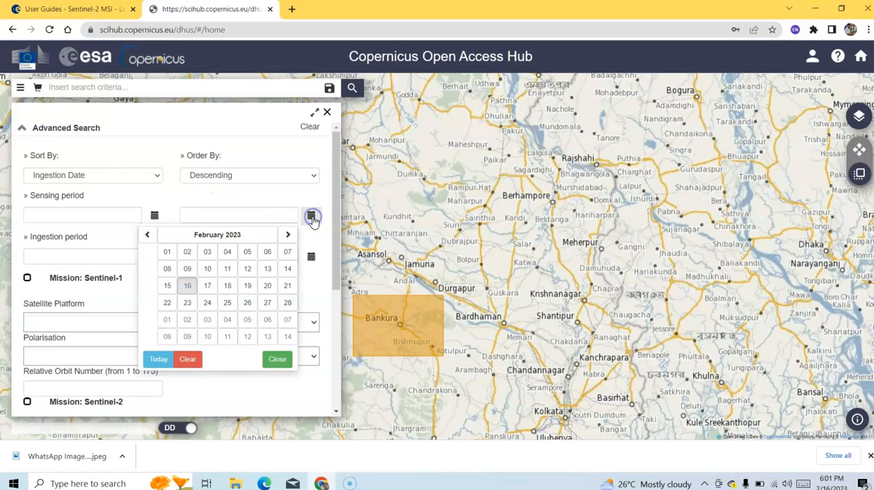
left_click(147, 234)
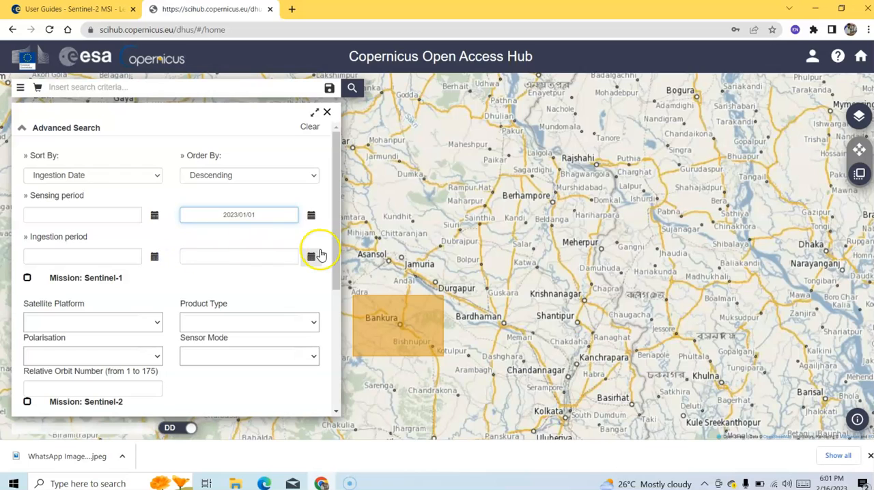
left_click(311, 256)
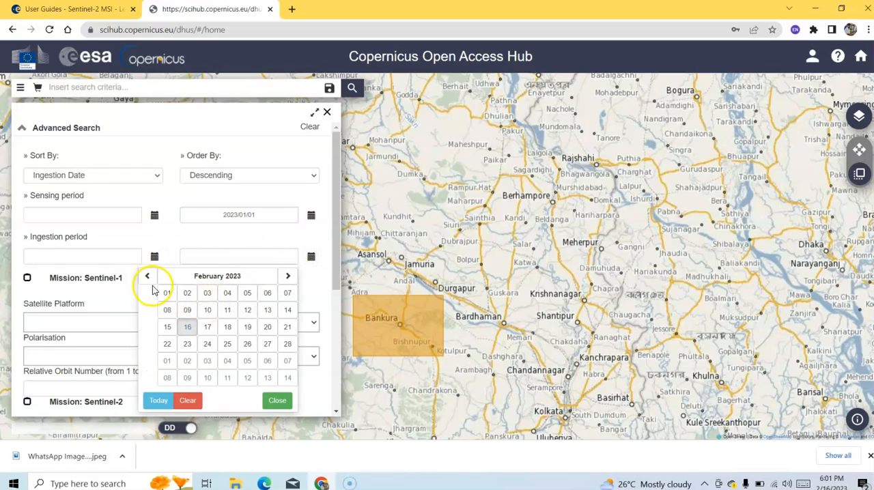
left_click(147, 275)
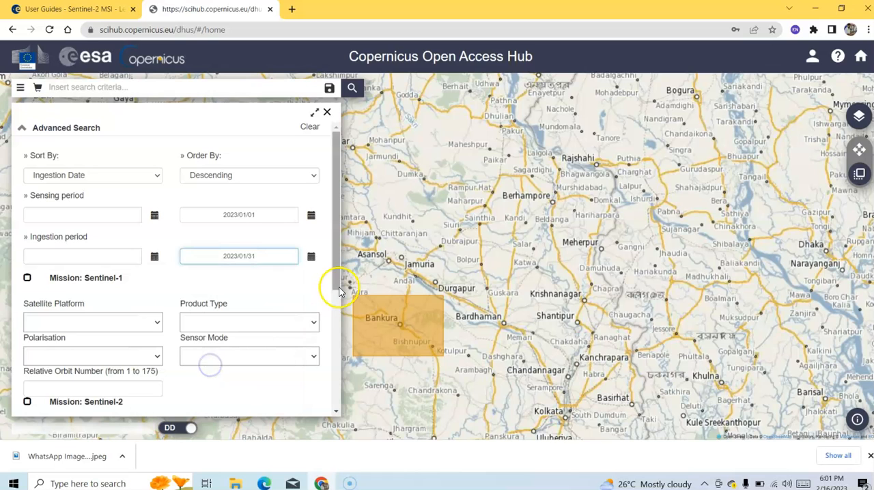
scroll("down", 3)
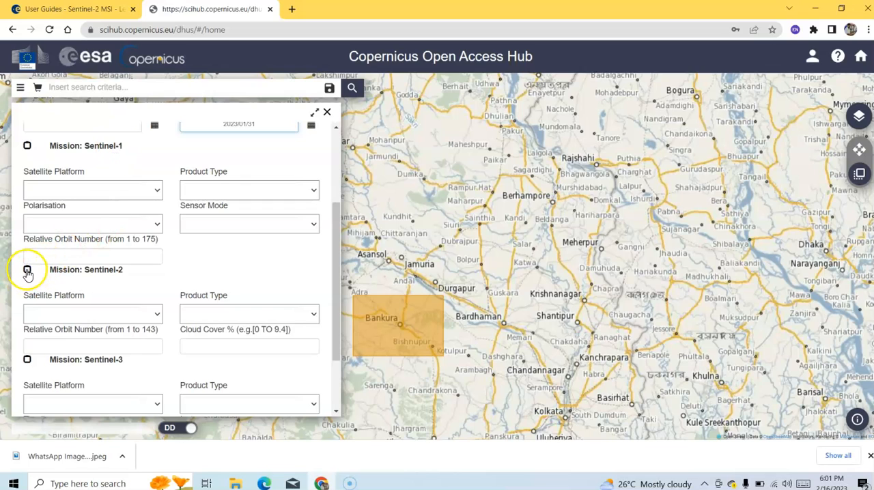
Step: Tick Mission: Sentinel-2 and expand the Product Type dropdown
left_click(28, 269)
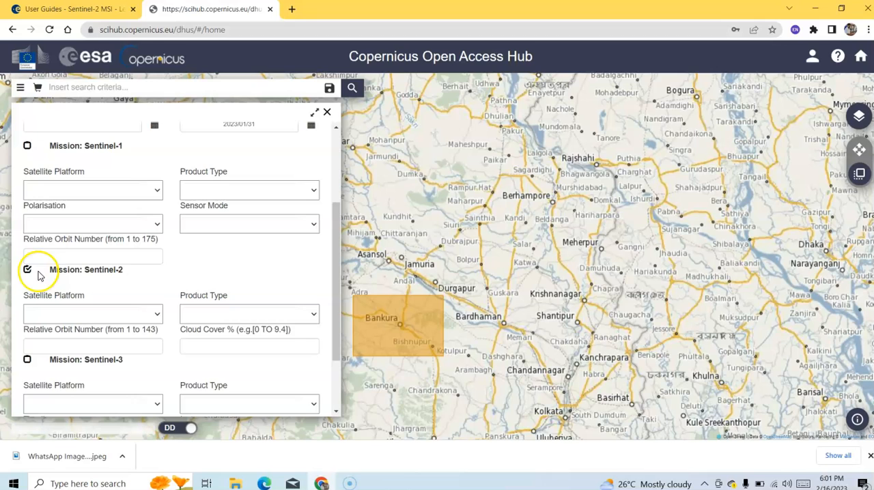
scroll("down", 3)
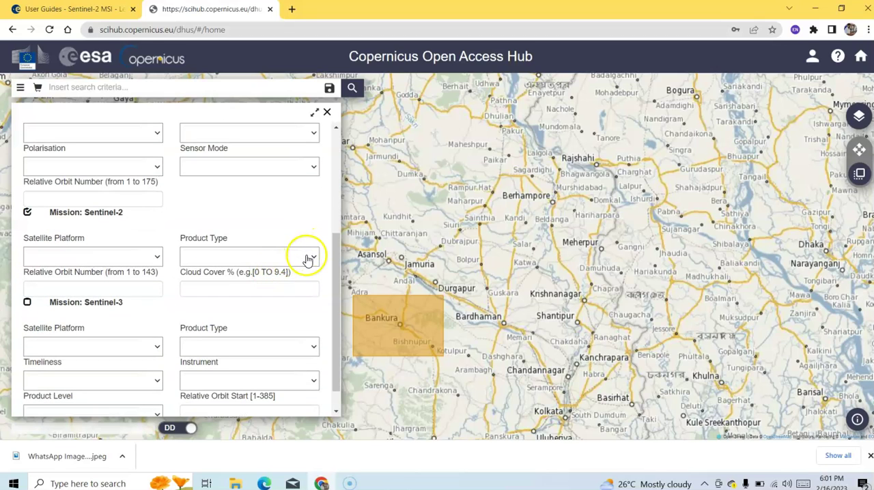
left_click(249, 256)
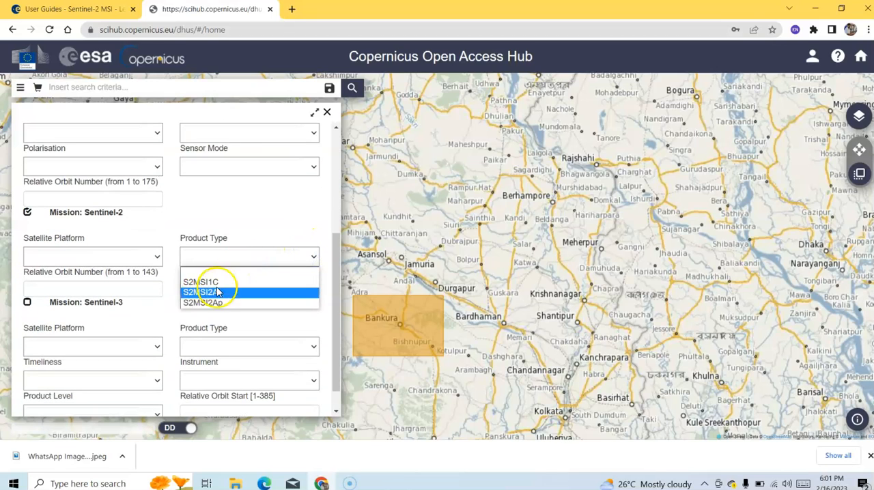
mouse_move(200, 282)
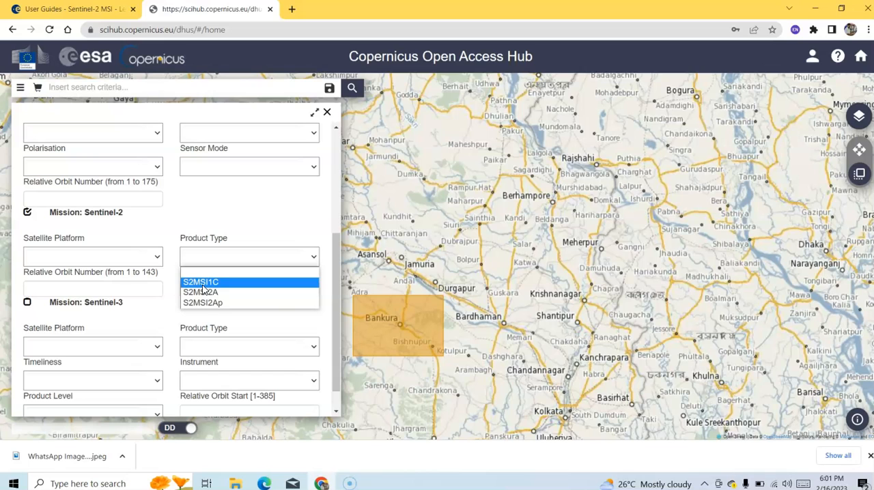
mouse_move(198, 293)
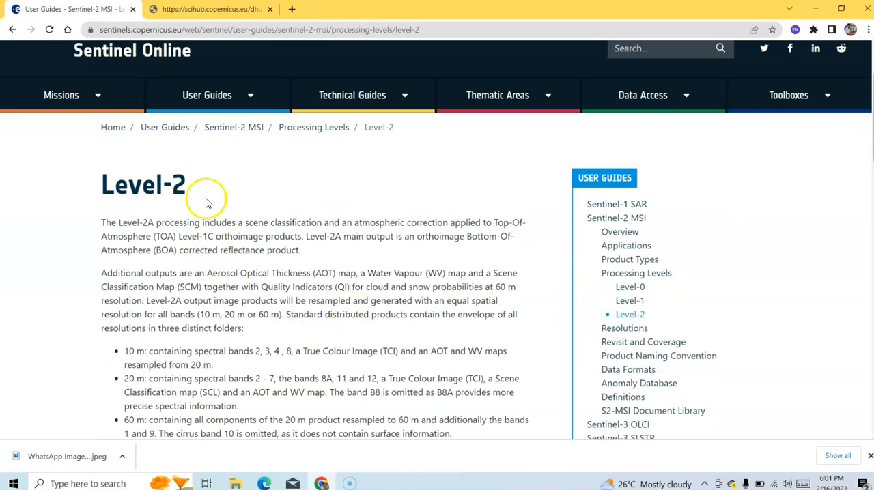
double_click(143, 185)
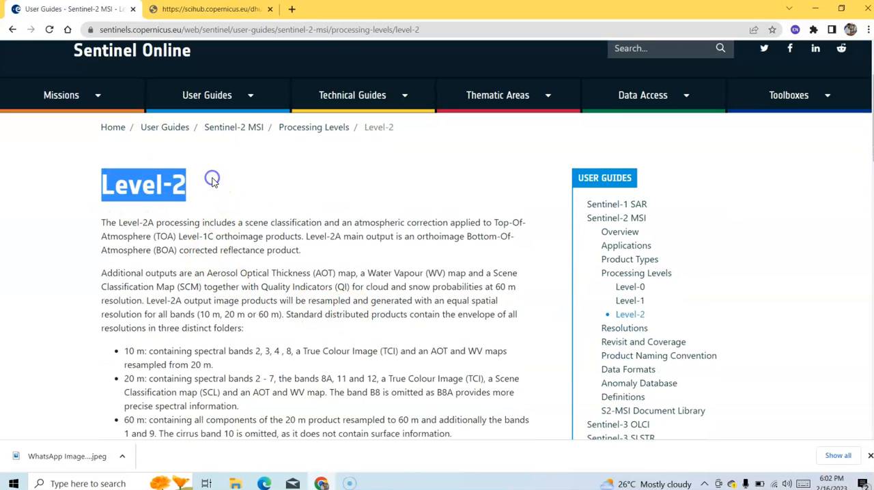
scroll("down", 3)
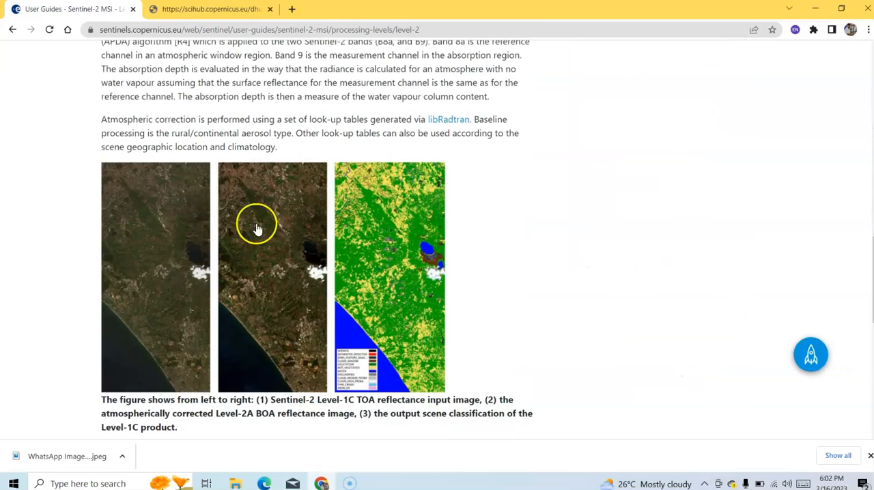
scroll("down", 3)
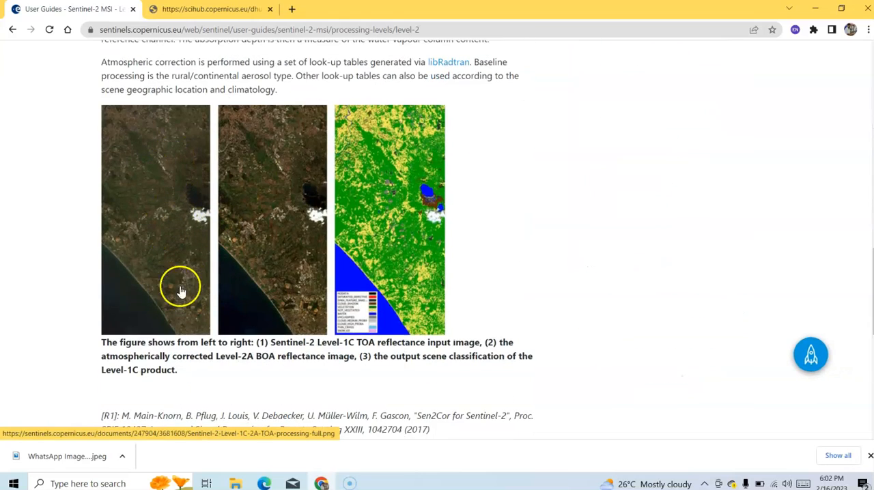
mouse_move(286, 296)
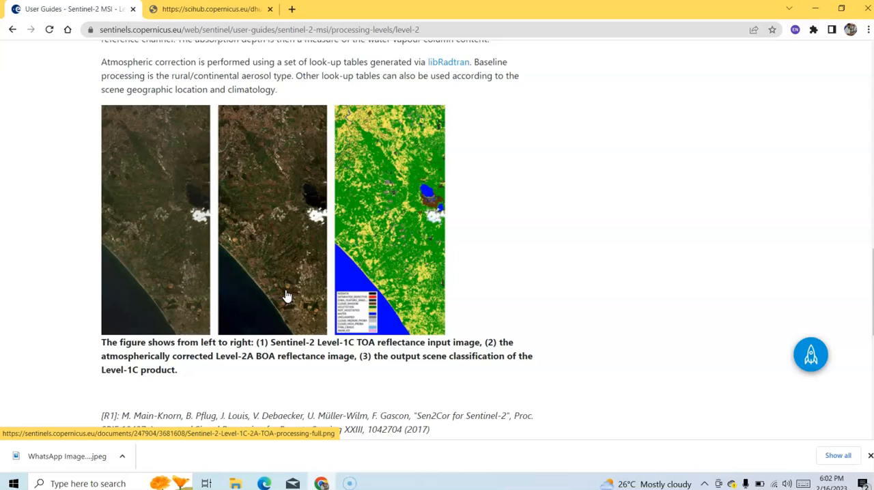
mouse_move(310, 231)
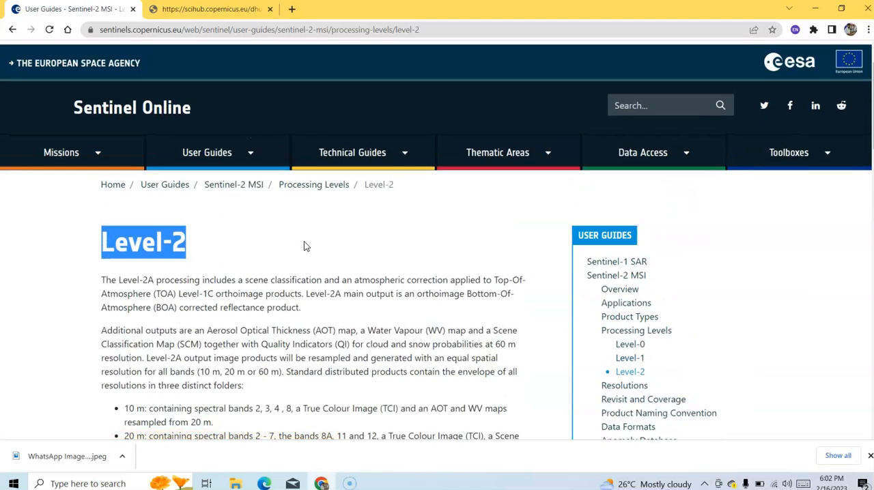
scroll("down", 3)
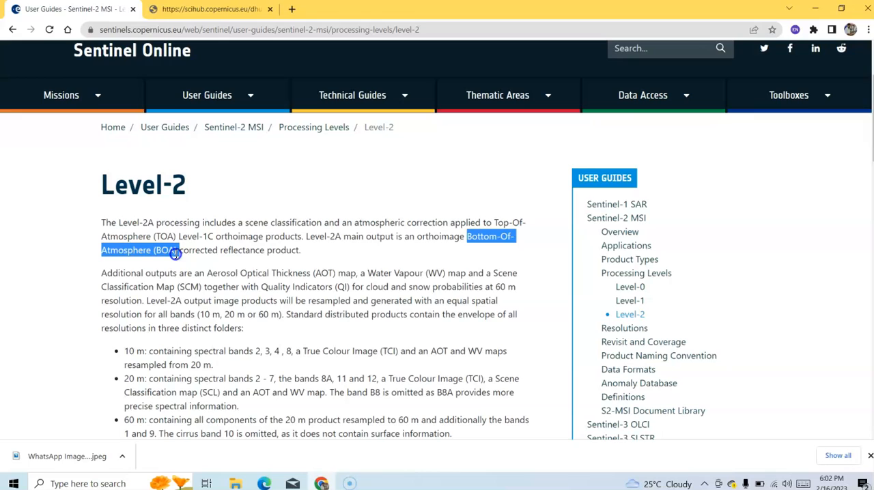
left_click(205, 250)
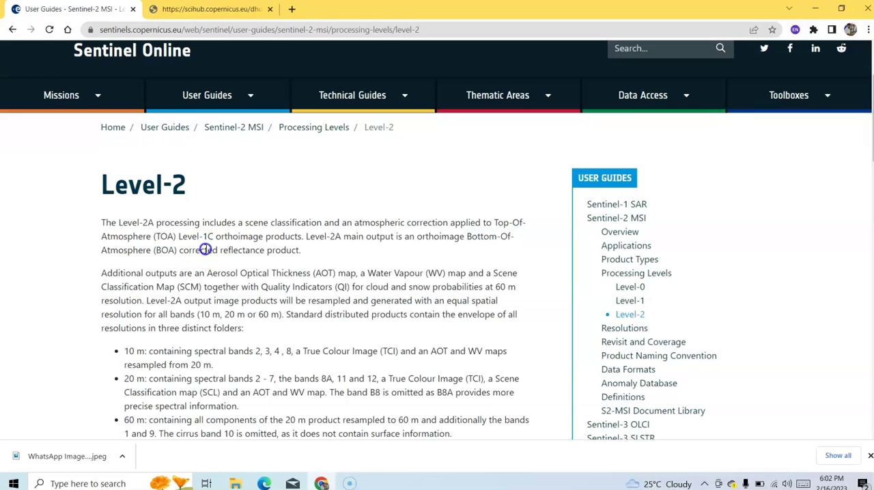
double_click(197, 236)
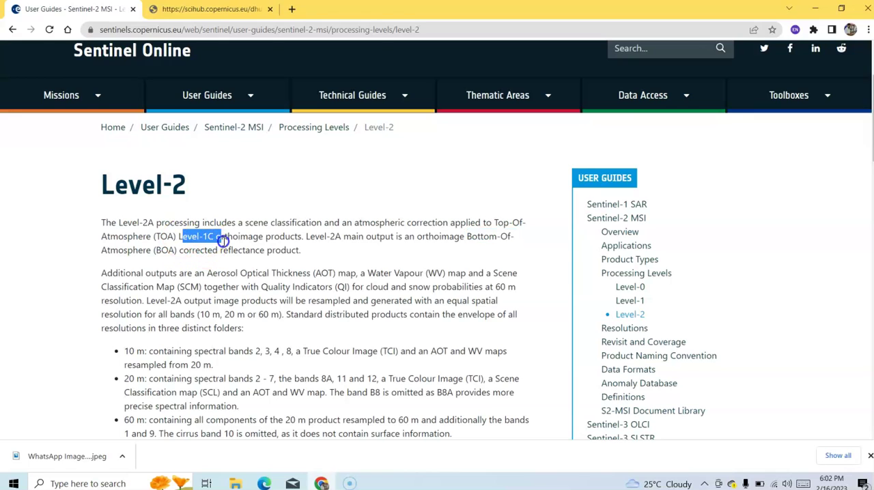
left_click(492, 224)
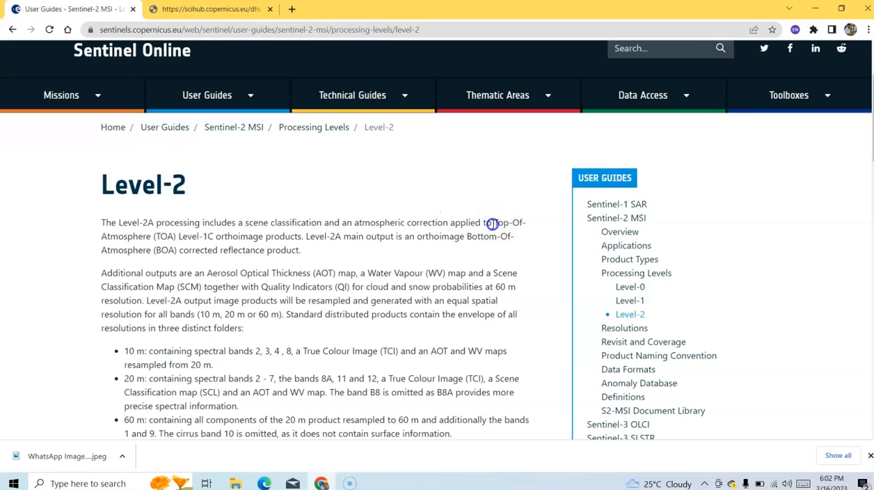
left_click_drag(492, 221, 212, 236)
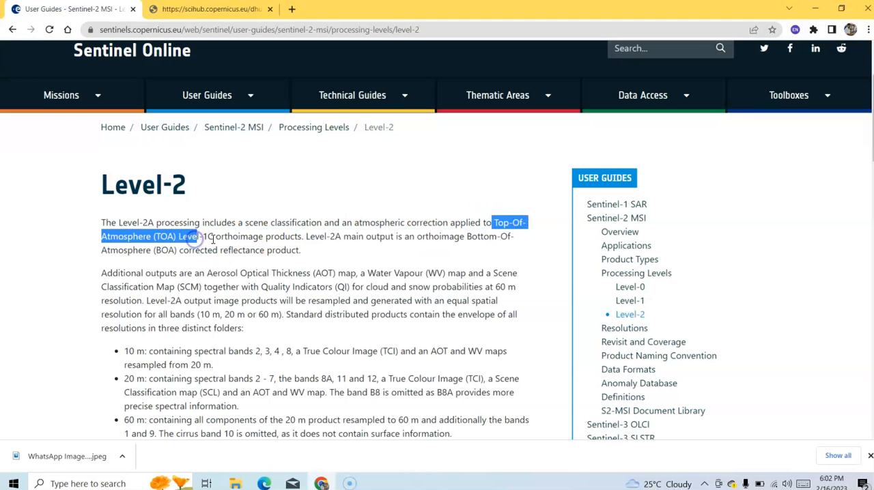
left_click(212, 9)
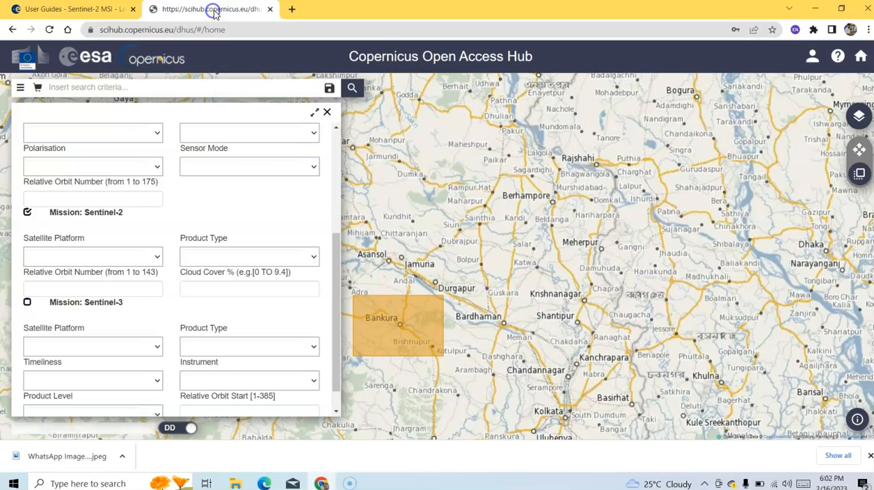
mouse_move(317, 265)
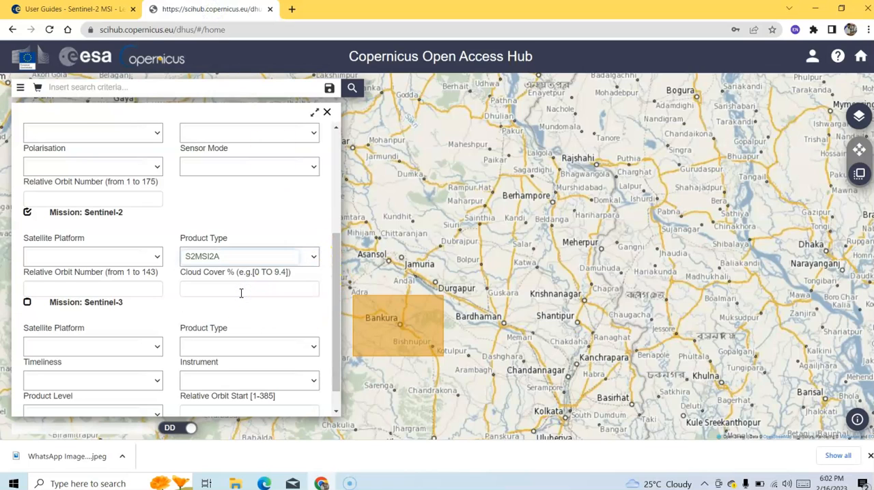
left_click(78, 9)
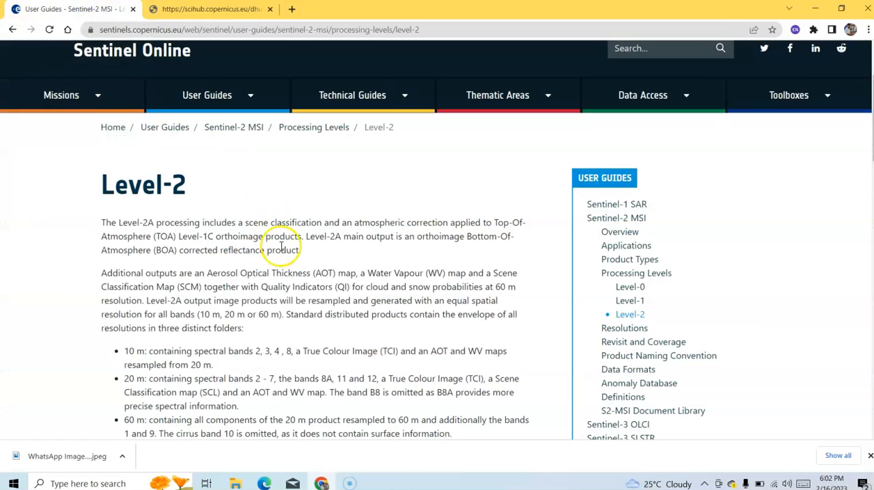
scroll("down", 3)
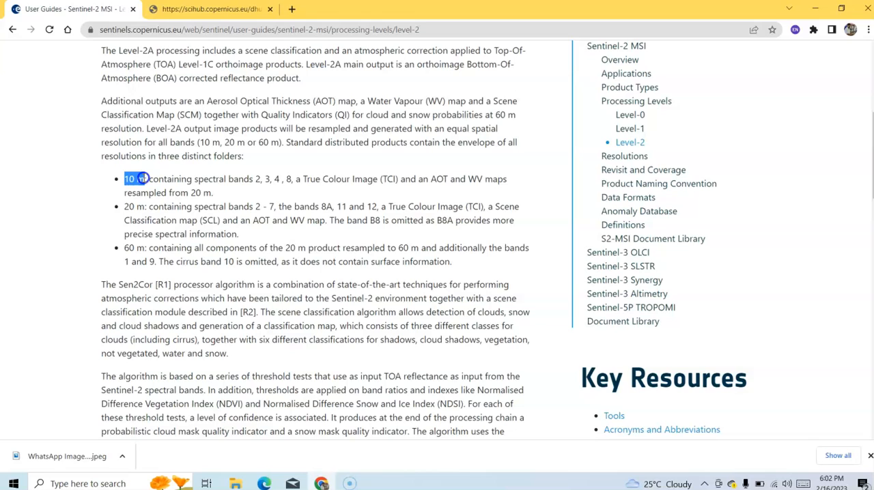
left_click(299, 179)
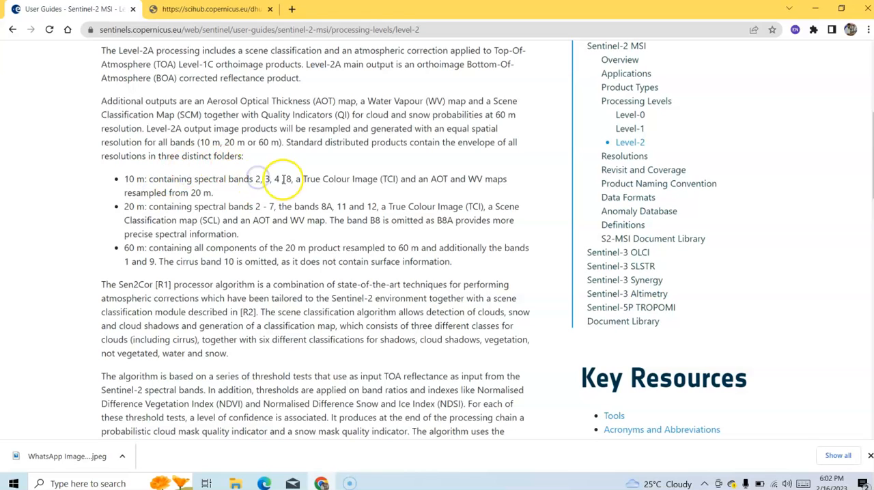
mouse_move(156, 189)
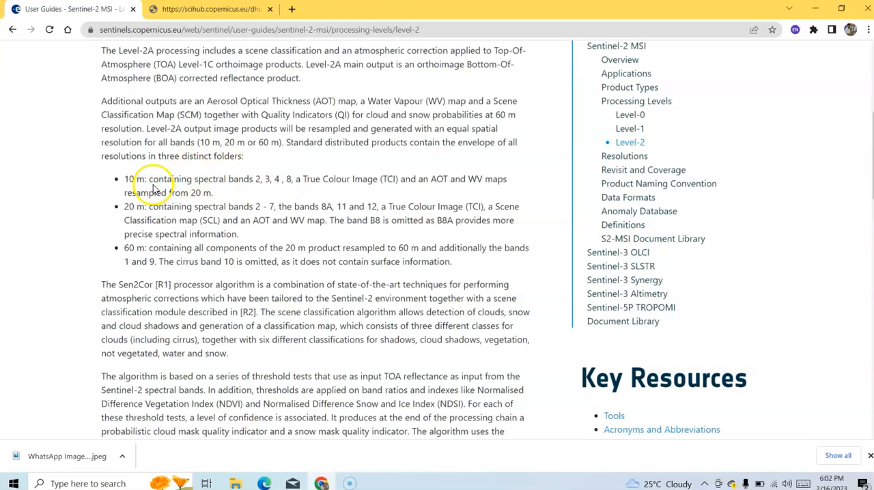
left_click_drag(269, 206, 339, 207)
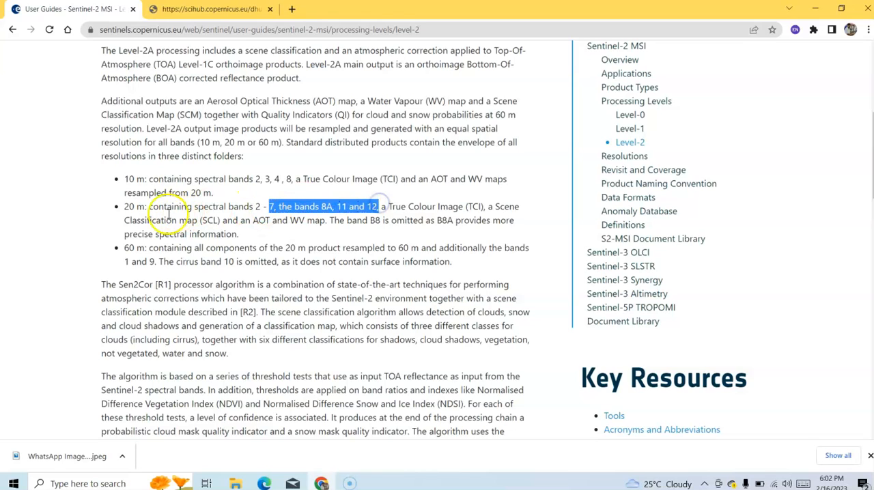
mouse_move(128, 261)
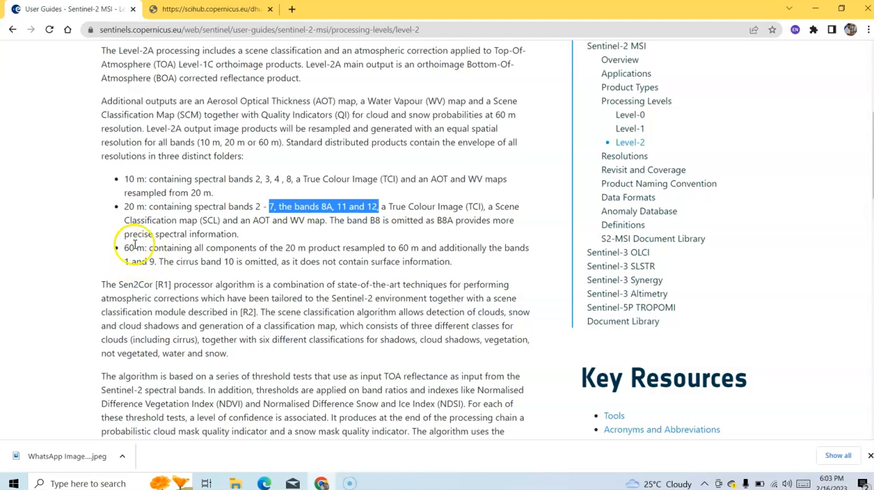
left_click(248, 253)
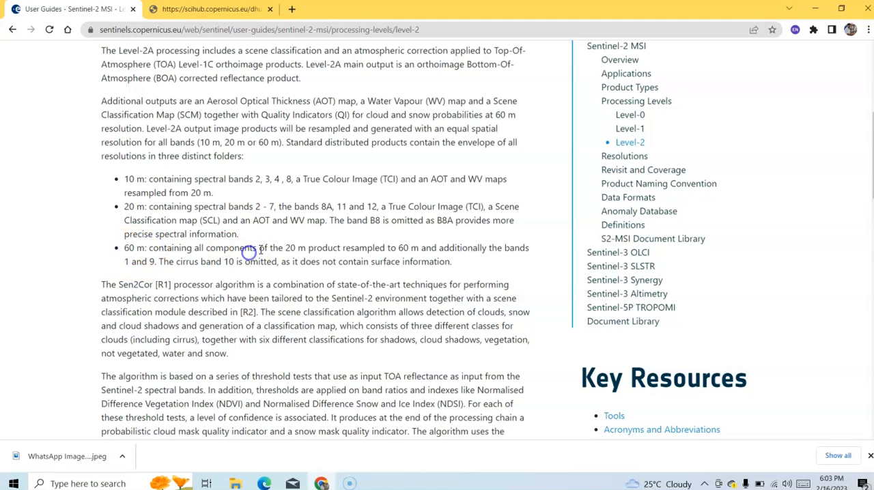
left_click(205, 10)
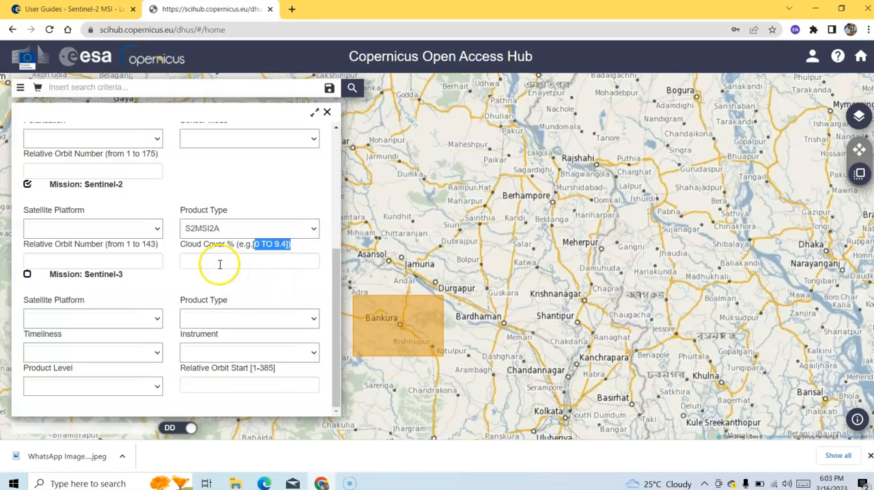
Step: Enter cloud cover [0 TO 3] and run the S2MSI2A product search
left_click(248, 261)
type("[0 TO")
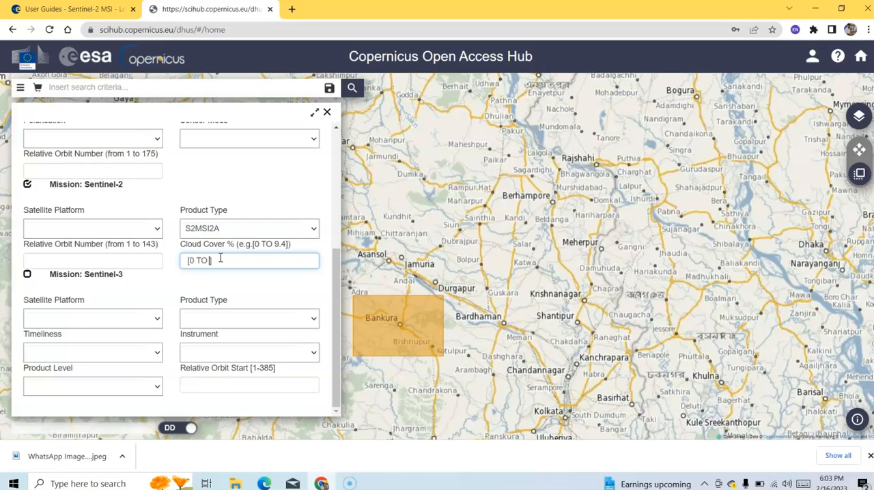
type("3")
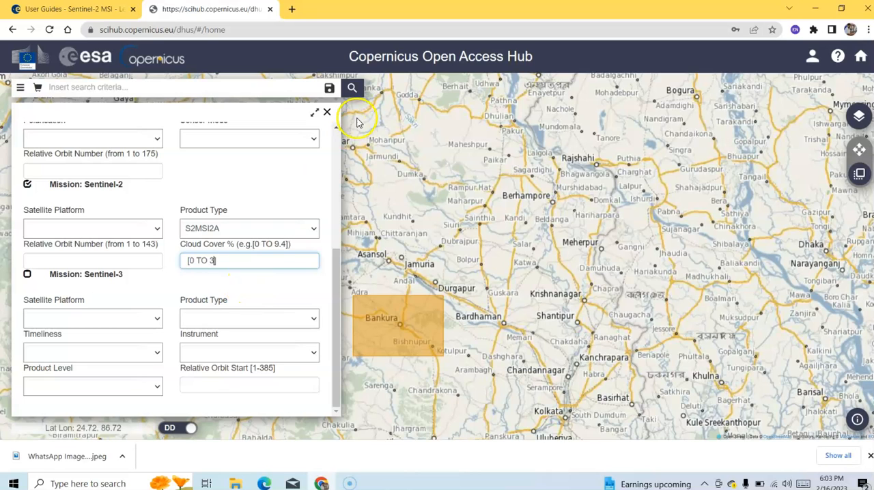
left_click(352, 87)
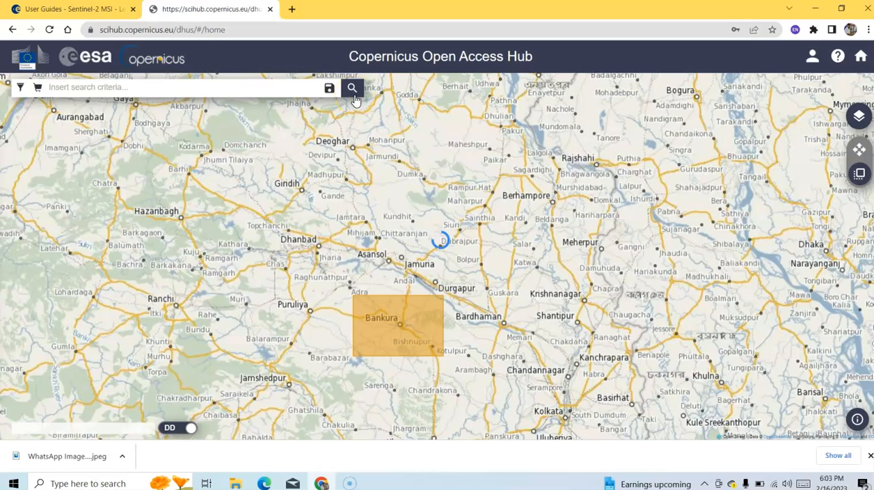
Step: Run the search, zoom to the second product's footprint and pan to Bankura
left_click(351, 87)
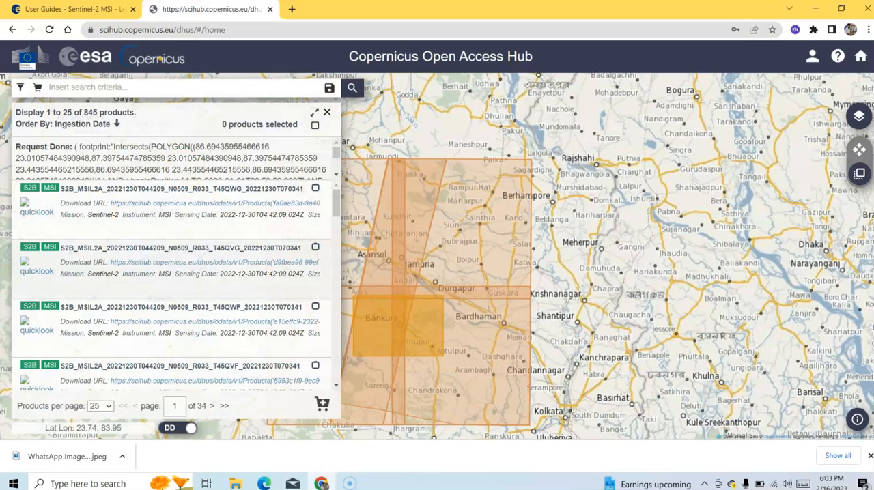
mouse_move(44, 198)
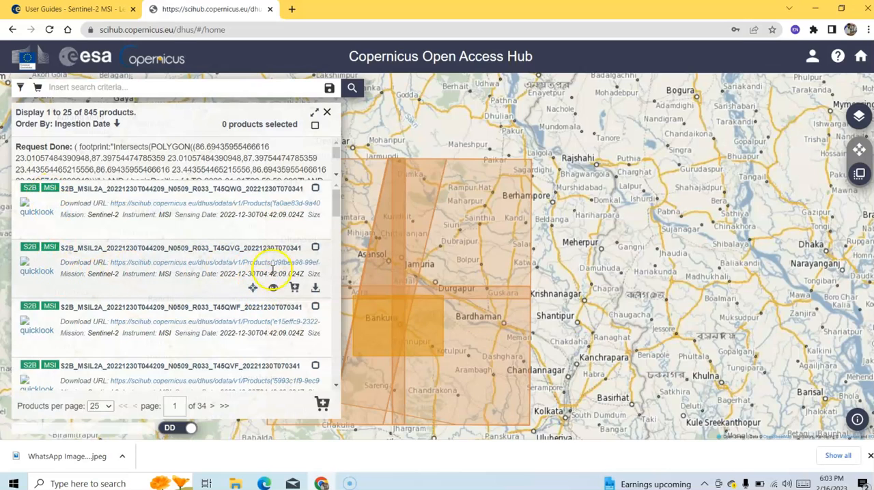
mouse_move(253, 288)
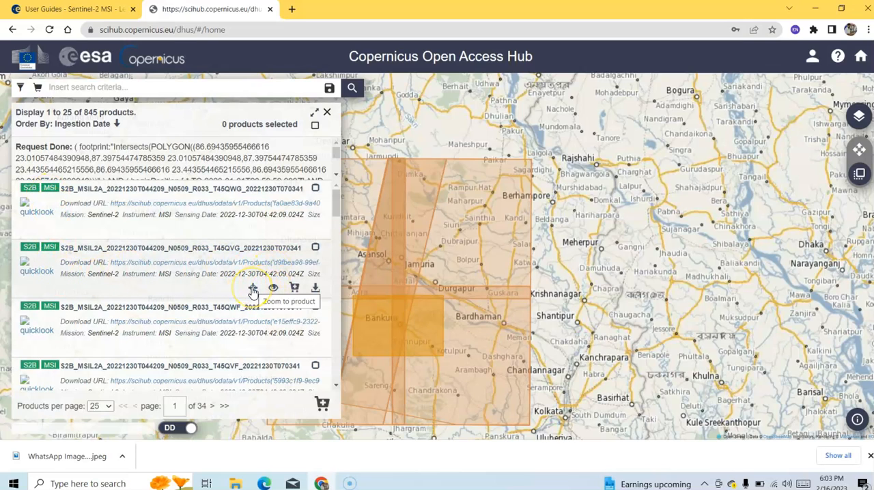
left_click(252, 288)
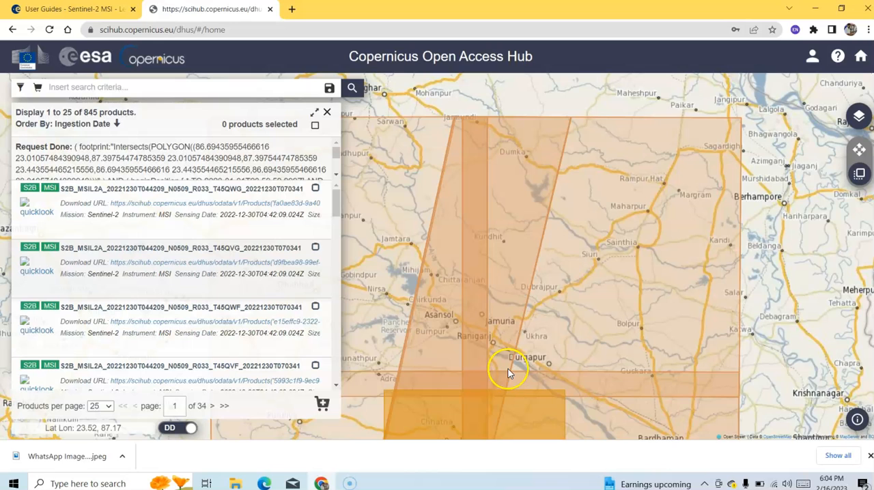
left_click_drag(508, 372, 399, 178)
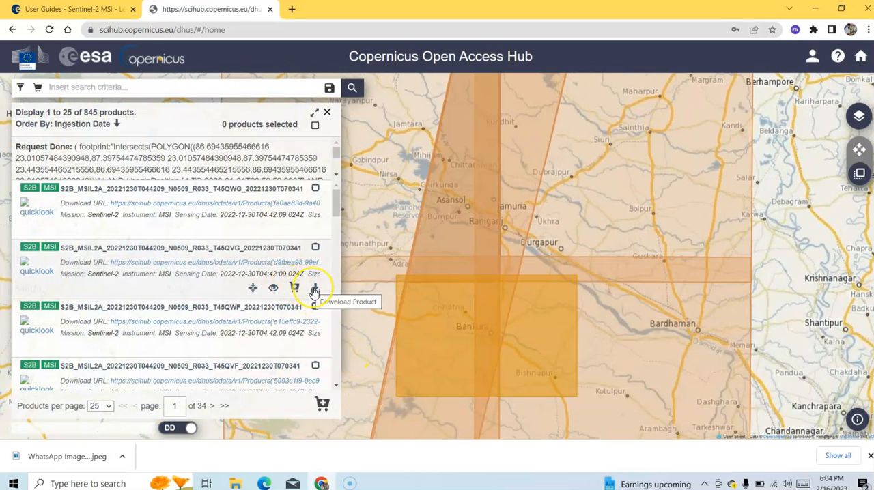
Step: Download the 30 December 2022 Level-2A T45QVG product zip
left_click(315, 287)
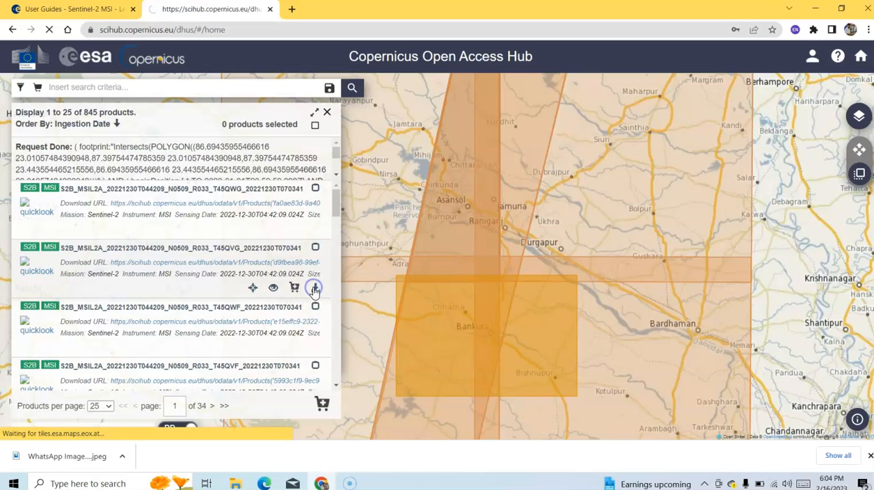
left_click(314, 288)
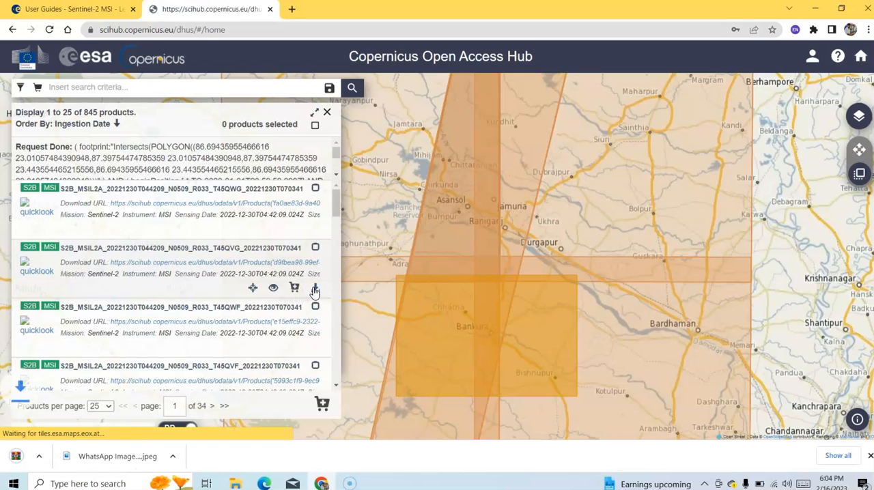
left_click(315, 288)
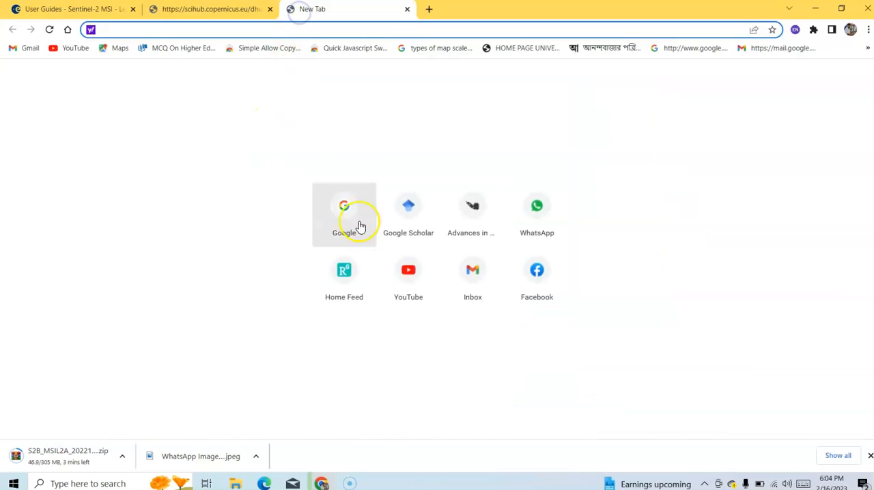
Step: Search Google for 'sentinel 2 band information' and scroll through the results
left_click(343, 206)
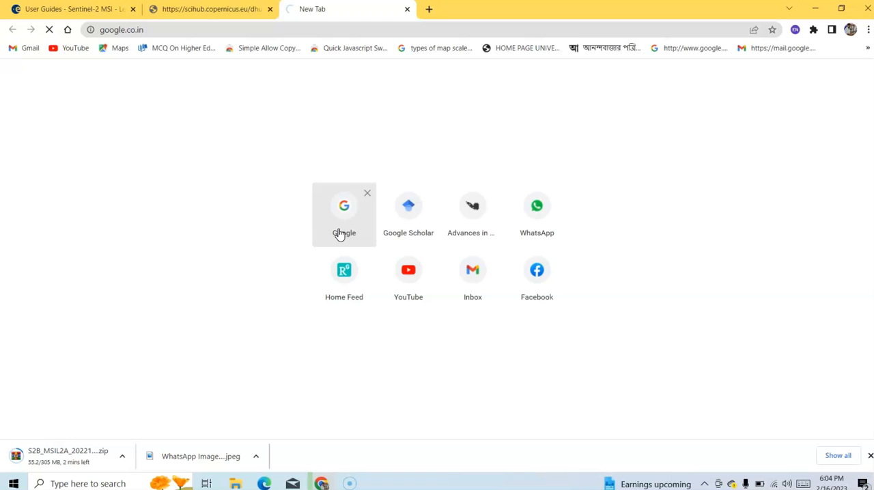
left_click(343, 206)
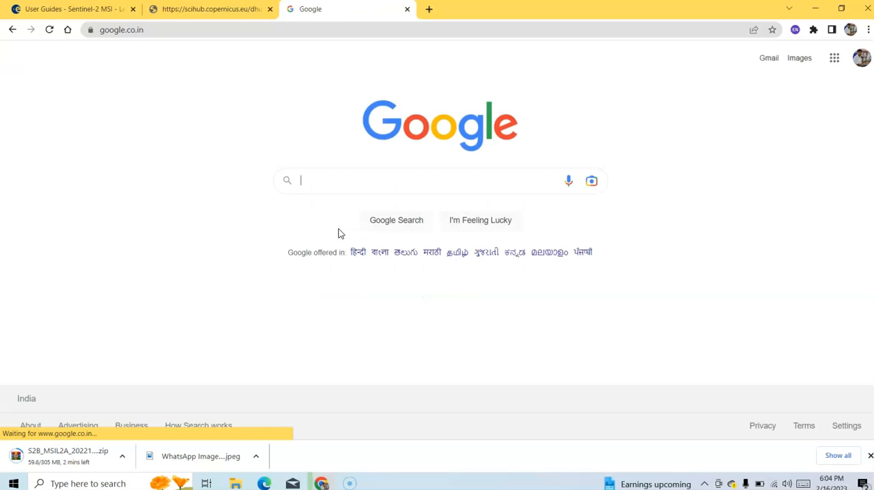
type("Sentinel 2 band inf")
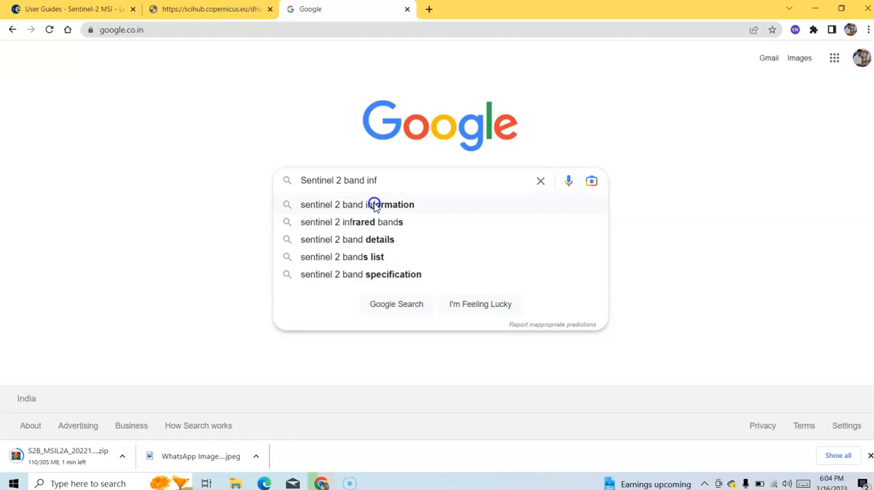
left_click(357, 204)
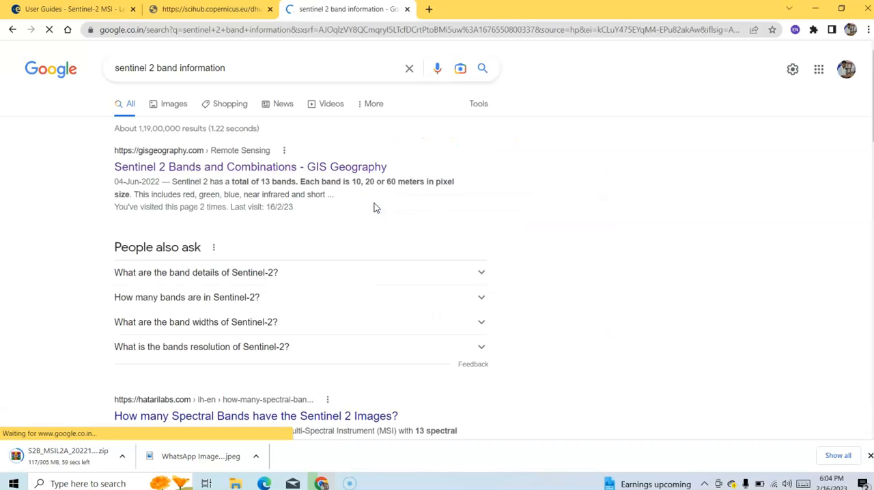
scroll("down", 3)
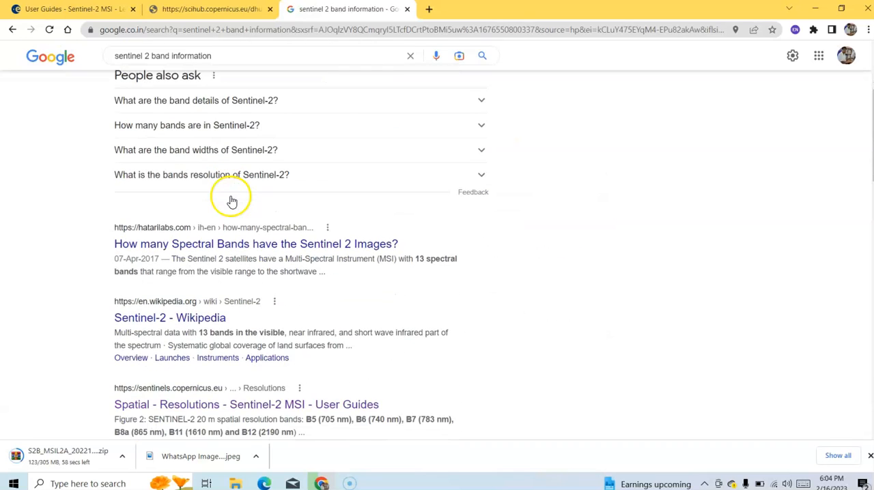
scroll("down", 3)
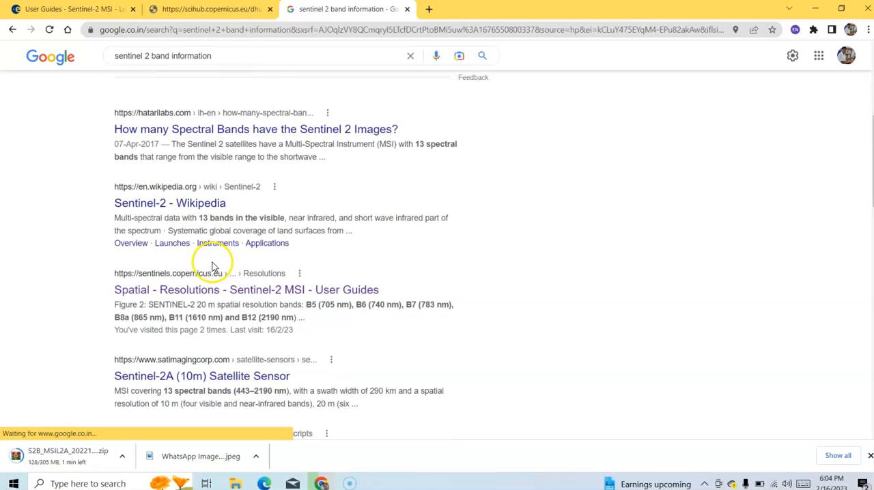
mouse_move(188, 283)
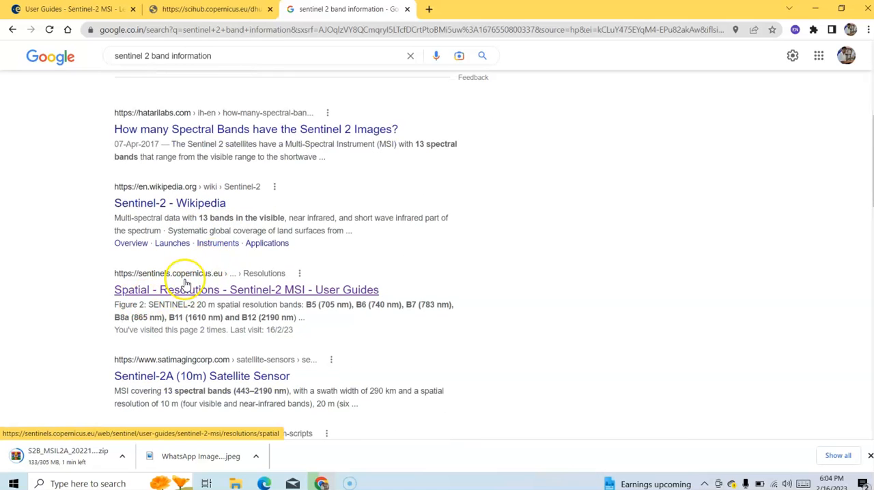
left_click(246, 289)
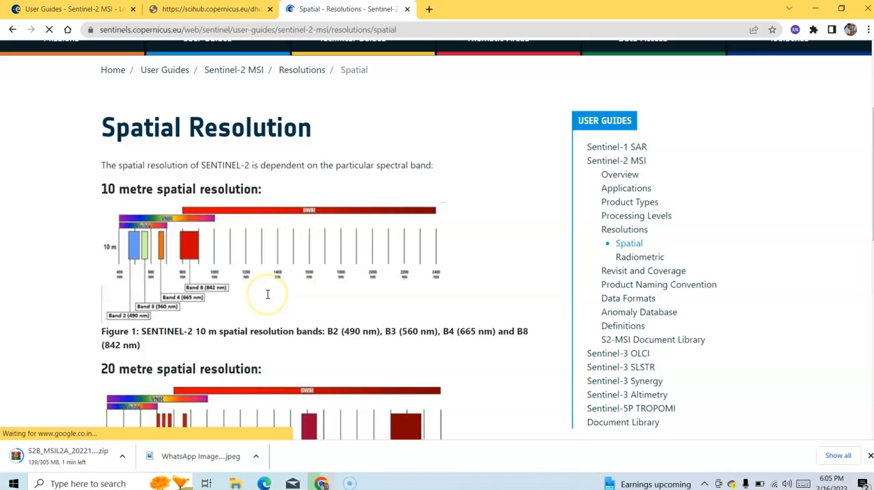
scroll("down", 3)
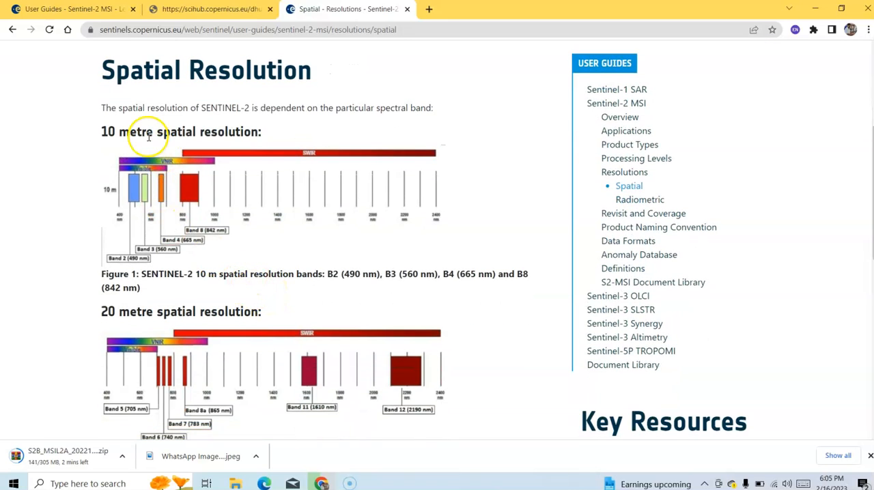
scroll("down", 3)
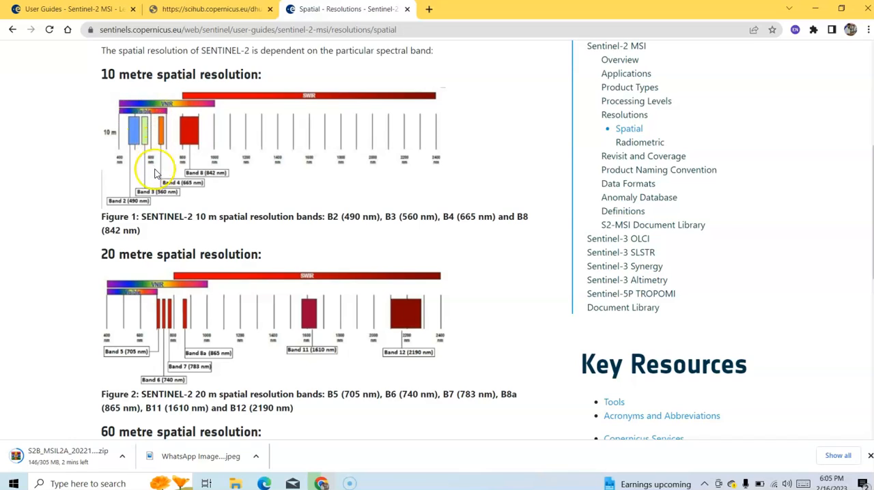
mouse_move(172, 192)
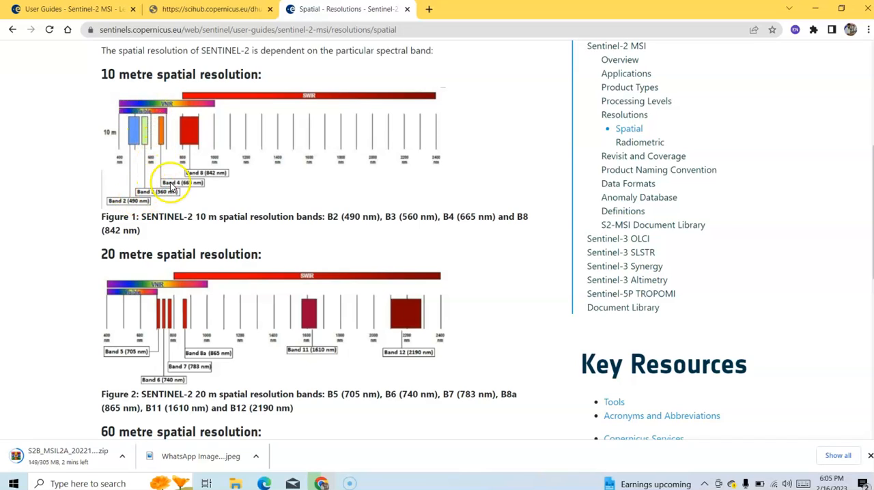
mouse_move(189, 158)
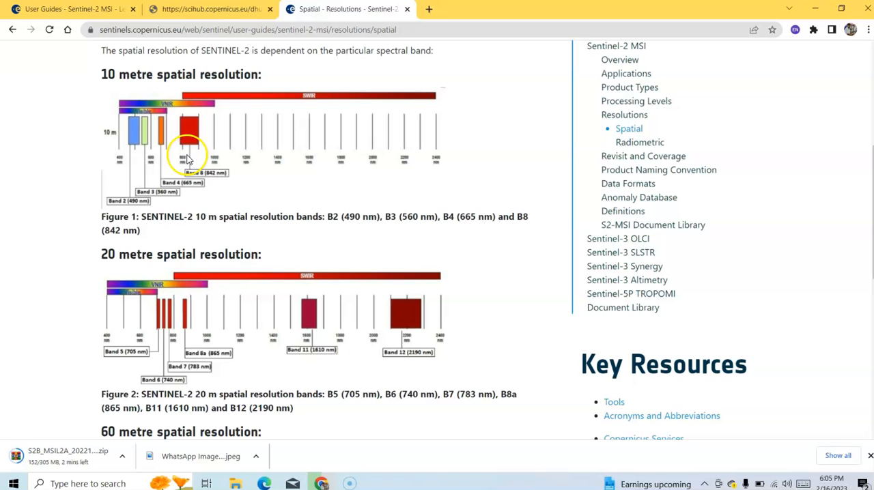
mouse_move(192, 127)
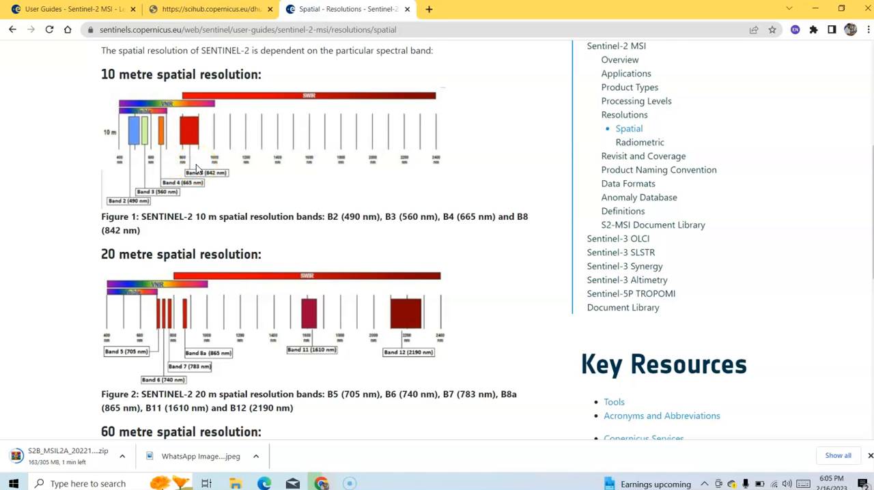
scroll("down", 3)
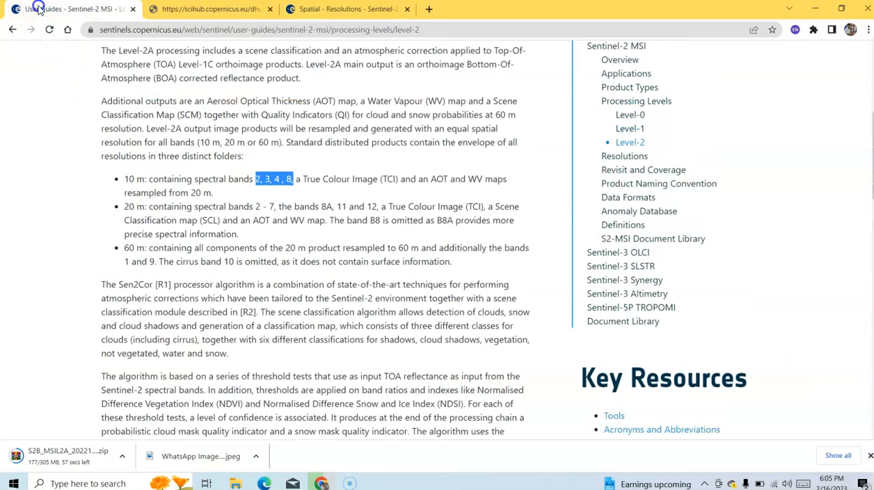
mouse_move(262, 210)
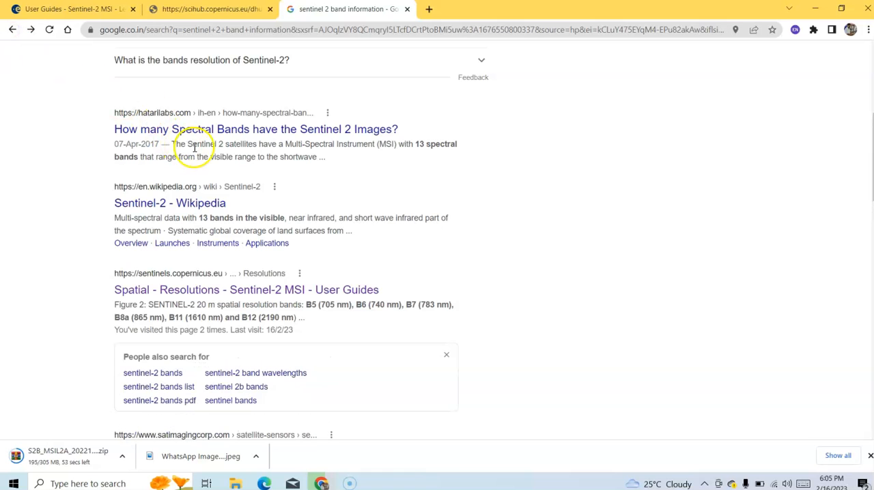
Step: Open the Sentinel-2 Wikipedia article and highlight band names in the spectral bands table
left_click(166, 202)
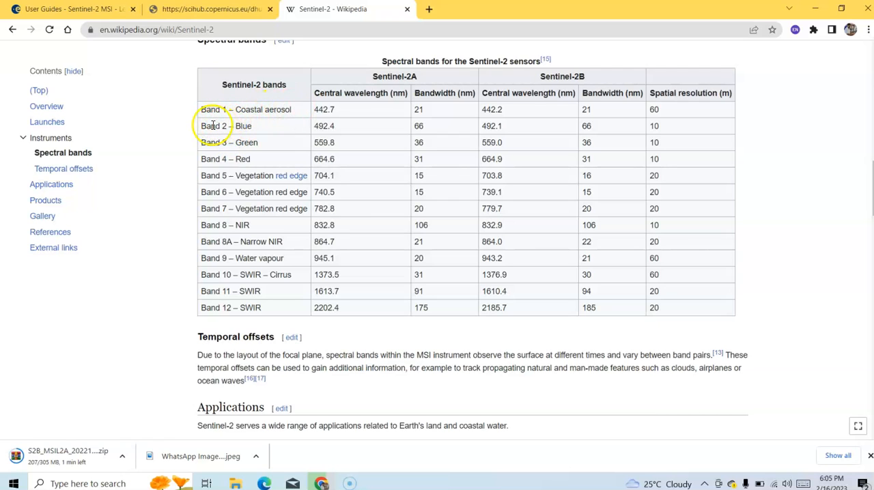
left_click_drag(212, 125, 262, 158)
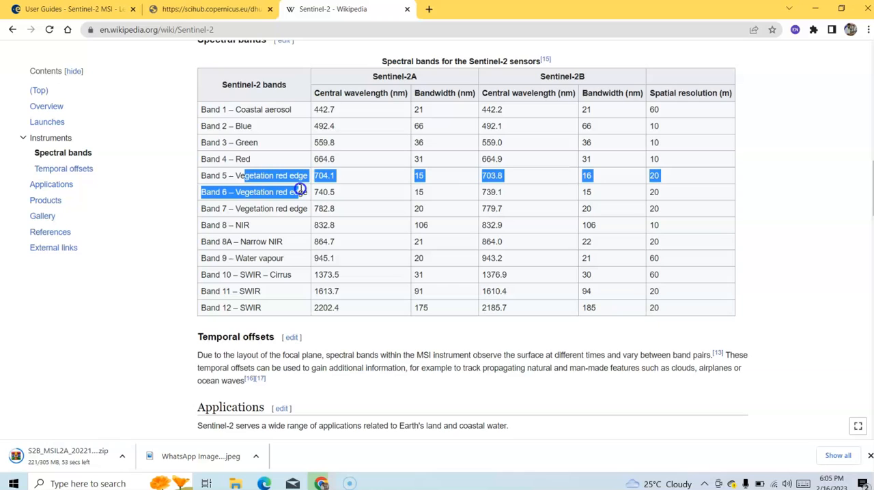
left_click(229, 125)
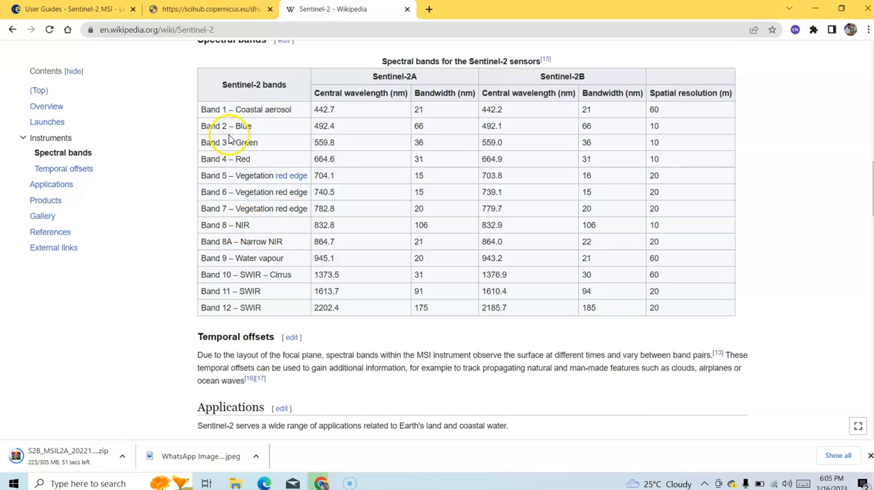
mouse_move(239, 225)
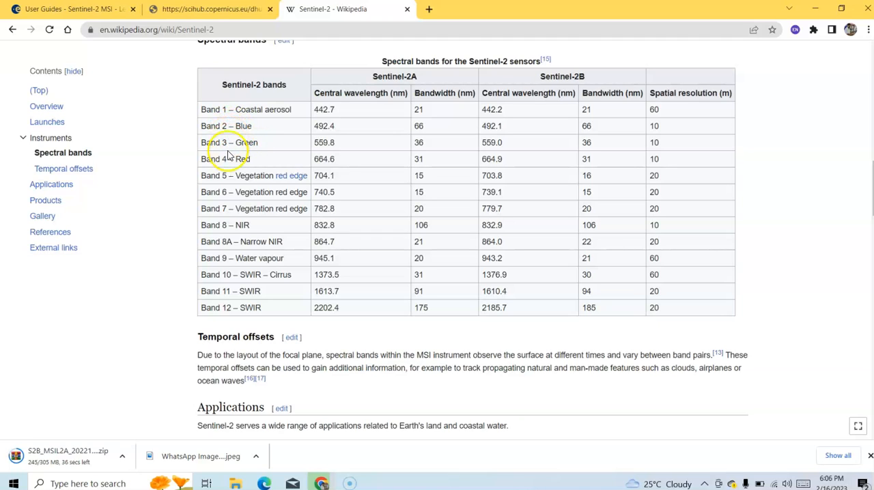
mouse_move(246, 153)
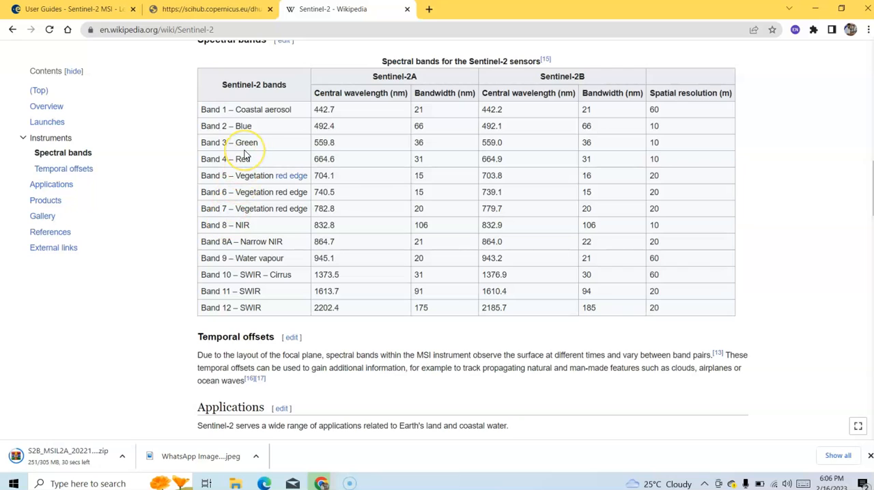
mouse_move(256, 235)
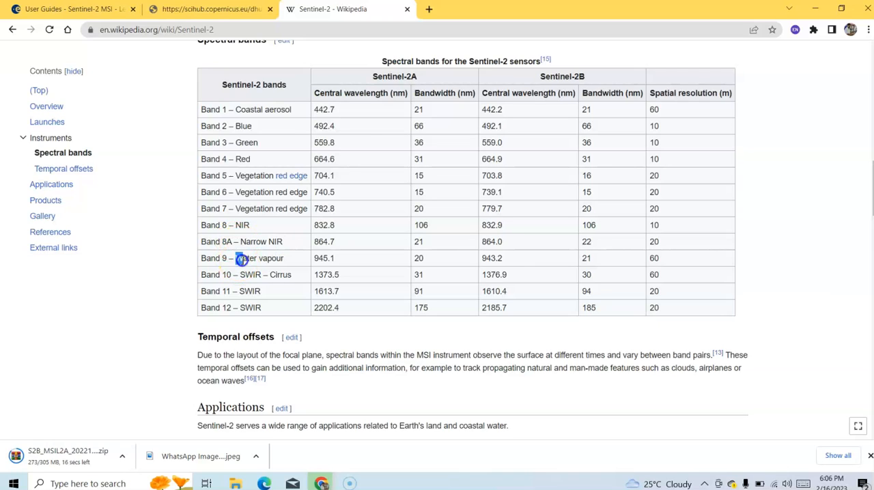
left_click_drag(246, 109, 317, 125)
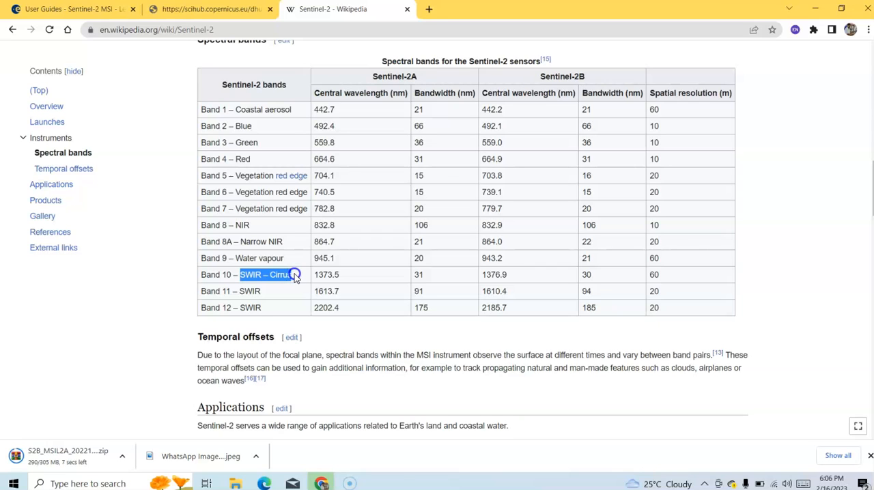
left_click(9, 479)
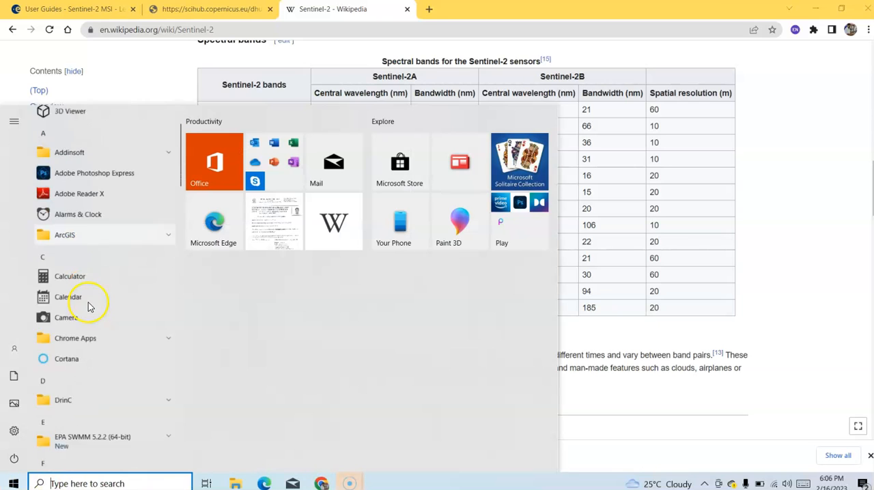
Step: Right-click the S2B zip in Downloads, then start a blank ArcMap map
left_click(63, 234)
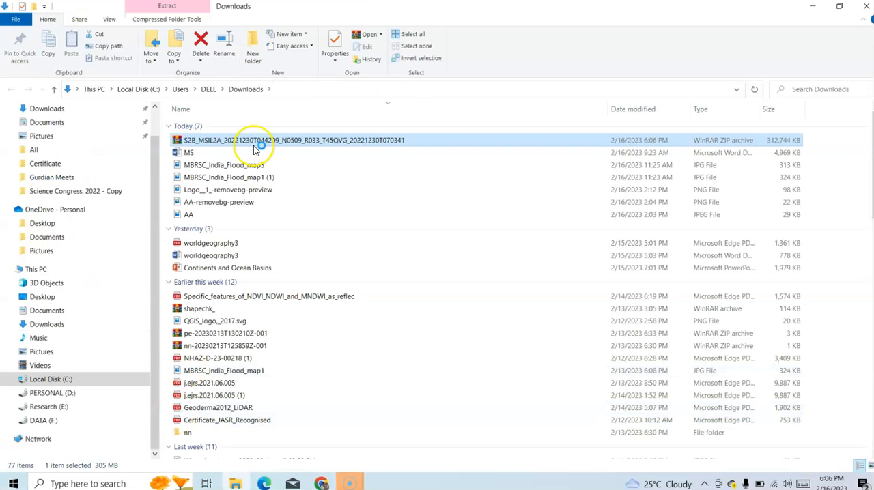
right_click(256, 140)
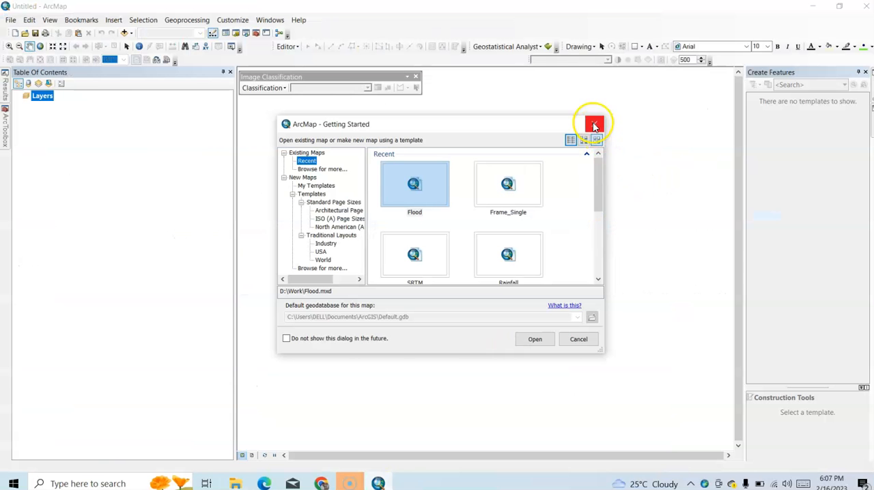
left_click(594, 125)
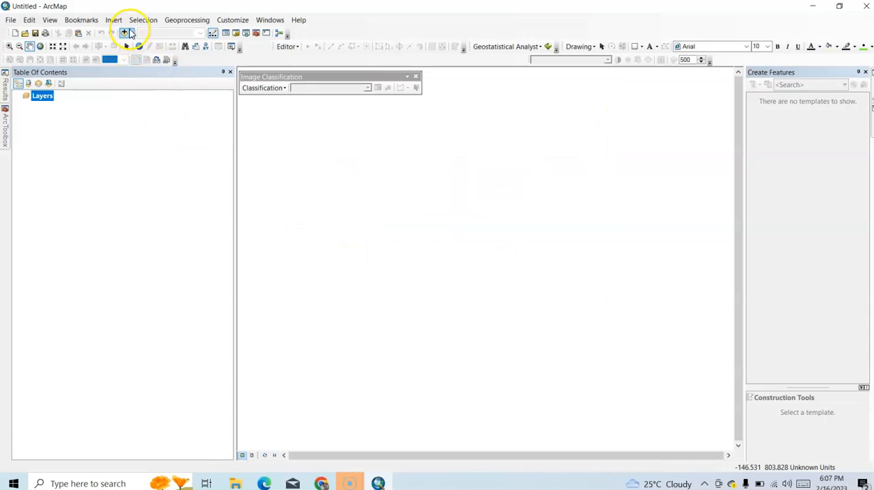
Step: Add bands B02, B03, B04 and B08 from the SAFE product's GRANULE > IMG_DATA > R10m folder as layers
left_click(125, 33)
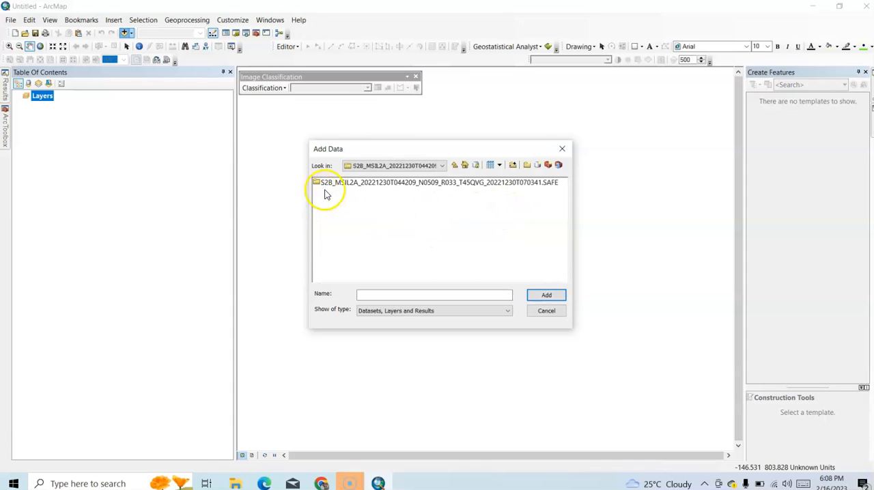
left_click(437, 183)
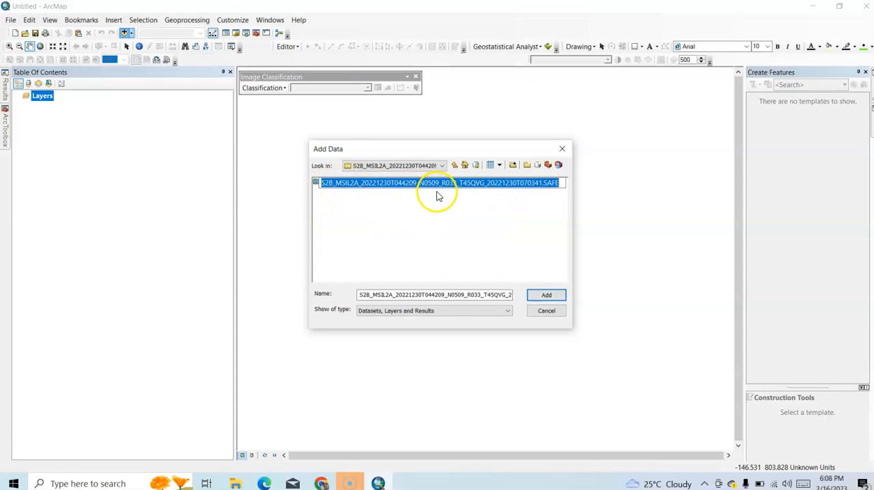
double_click(439, 183)
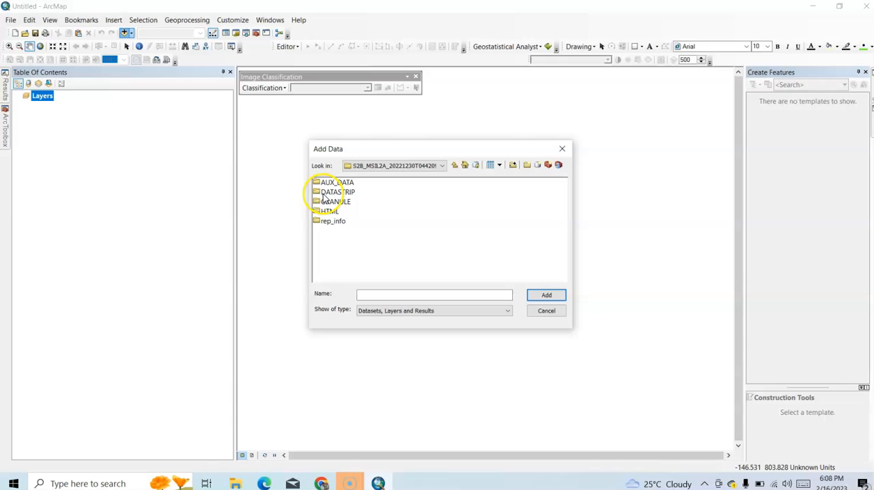
double_click(333, 201)
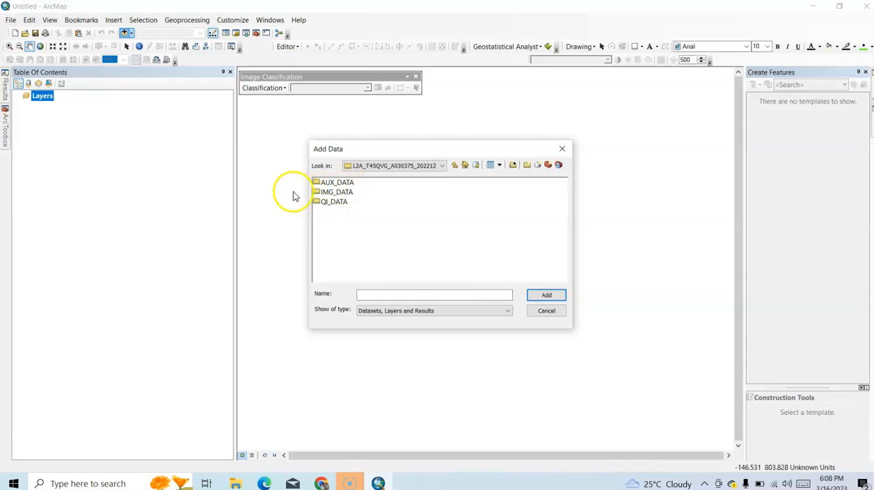
double_click(335, 192)
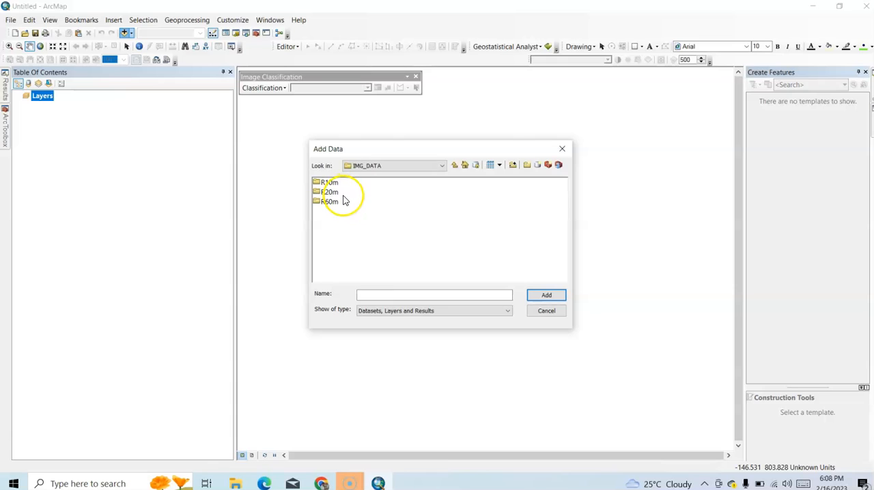
mouse_move(336, 193)
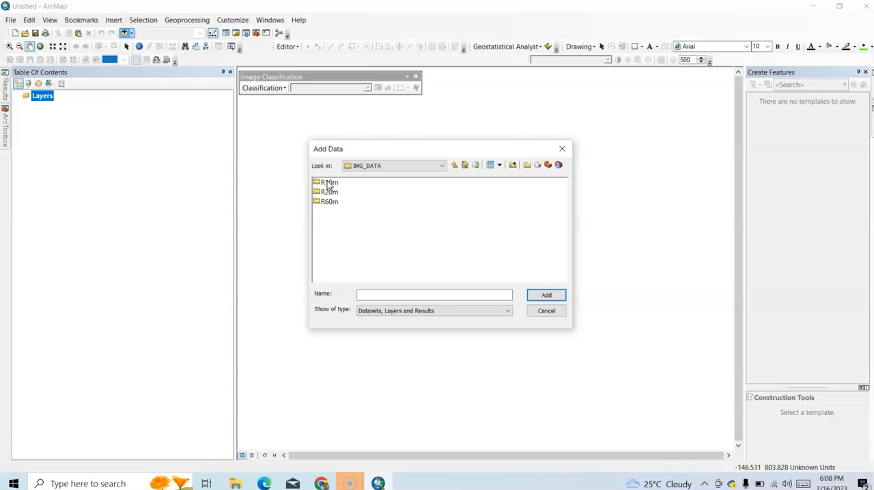
double_click(324, 182)
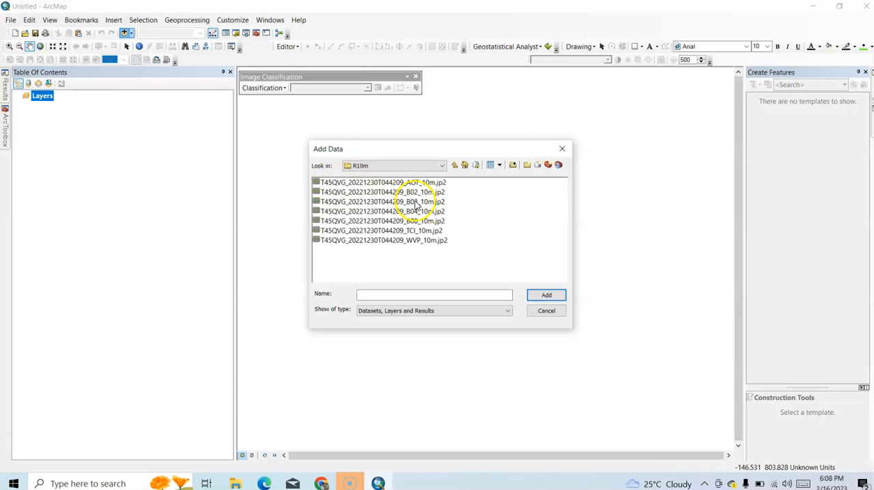
left_click(382, 191)
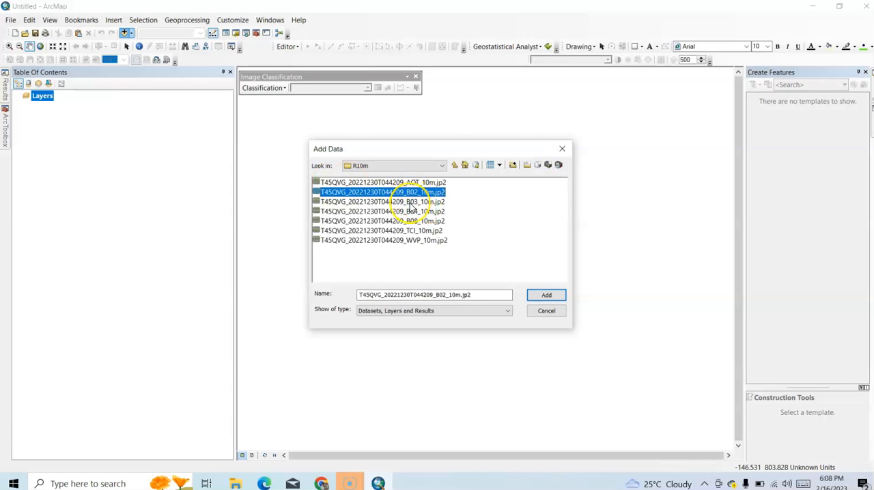
left_click(410, 211)
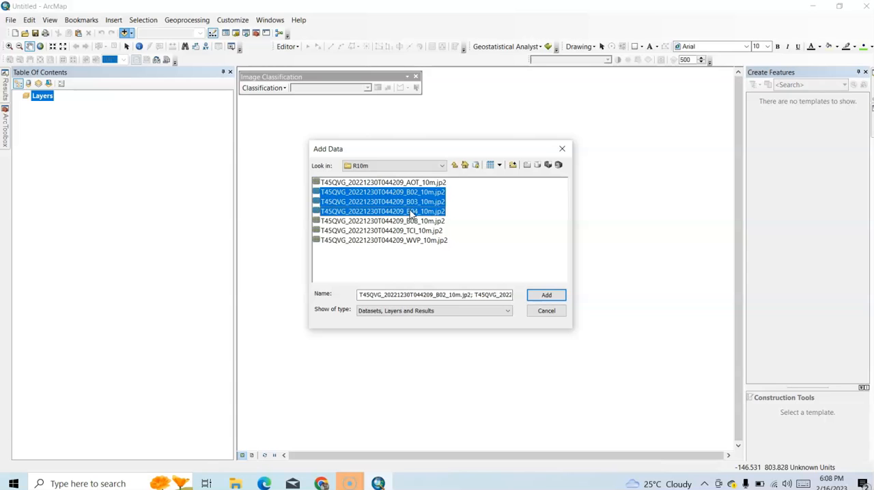
left_click(379, 221)
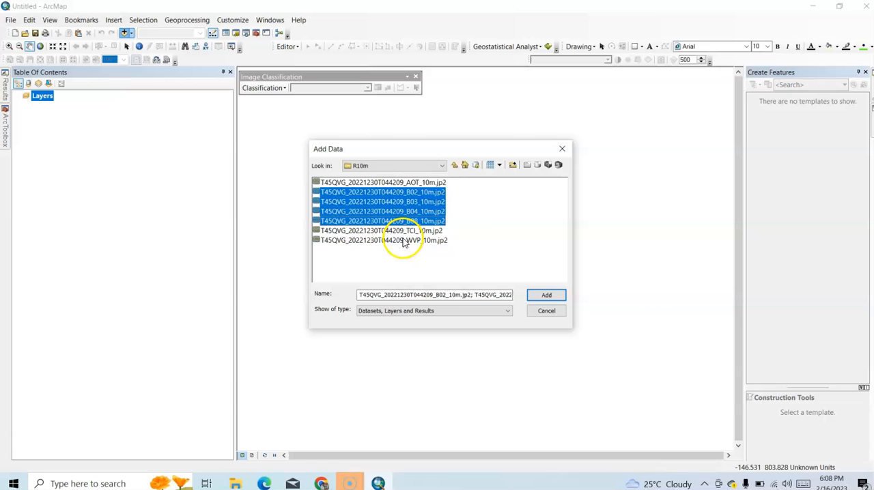
left_click(545, 295)
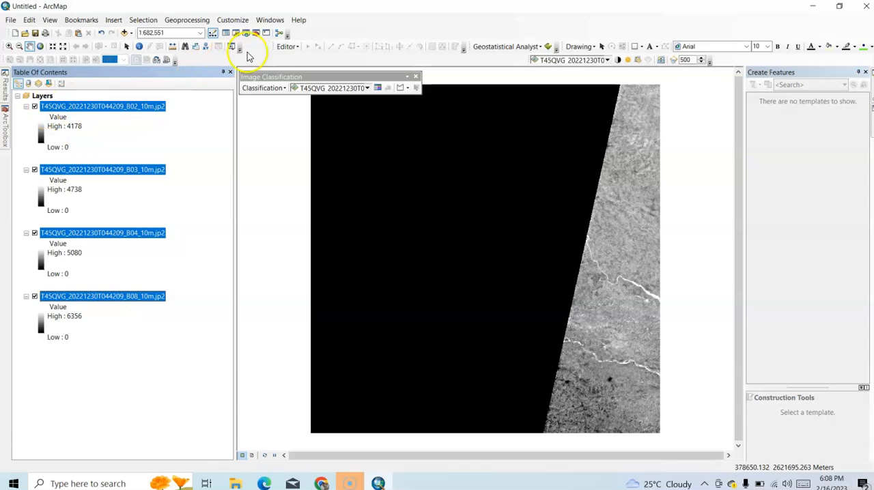
Step: Use the Image Analysis window's Composite Bands to merge B02, B03, B04 and B08 into a false-colour image
left_click(269, 19)
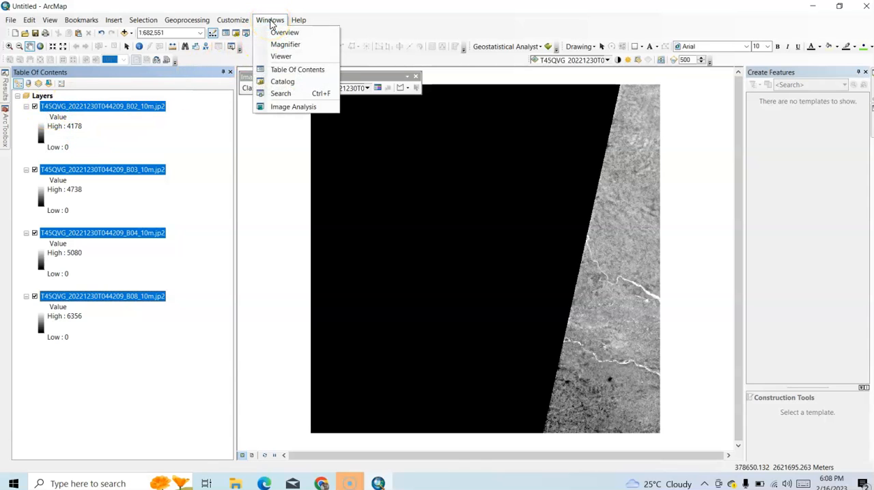
left_click(293, 106)
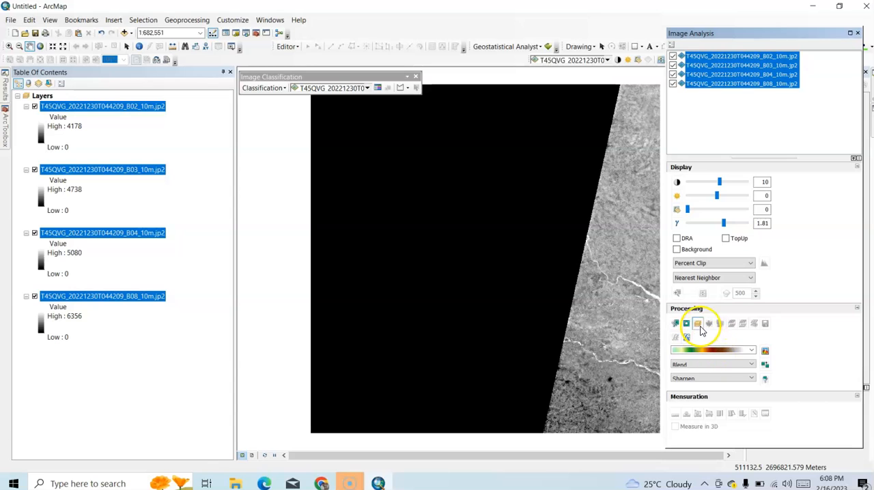
left_click(697, 324)
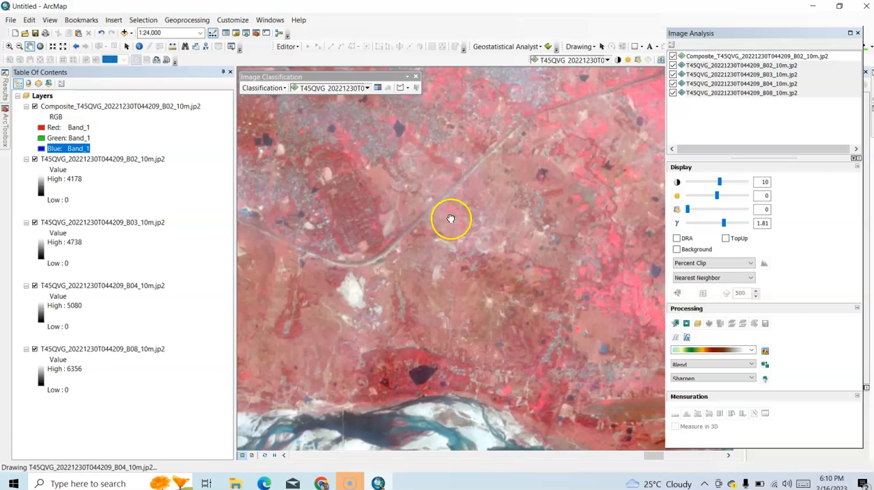
left_click_drag(451, 219, 575, 189)
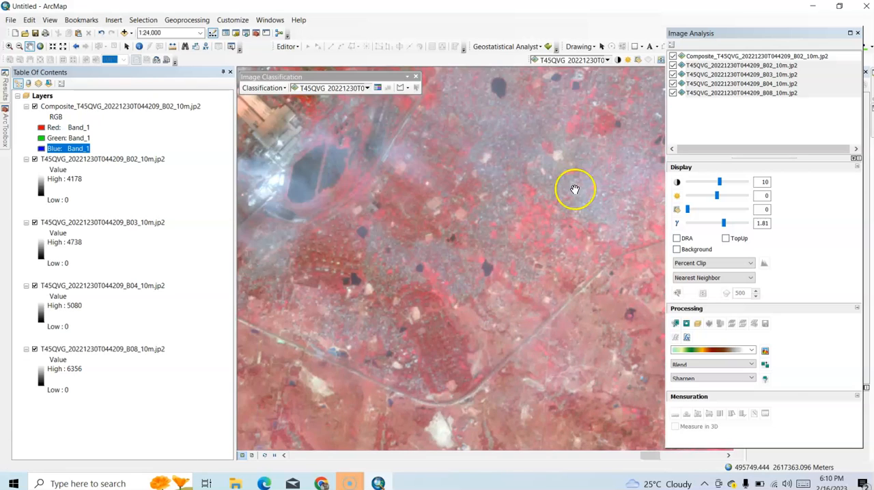
left_click_drag(575, 189, 303, 331)
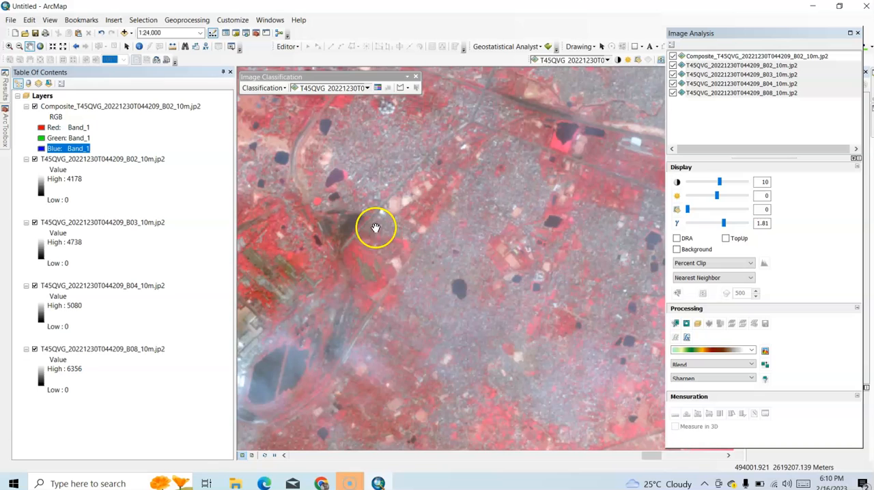
left_click_drag(376, 228, 348, 246)
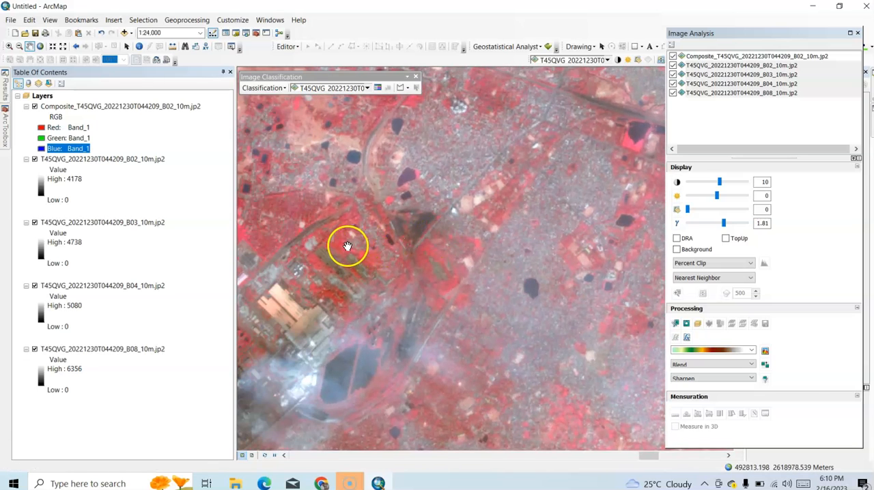
mouse_move(307, 206)
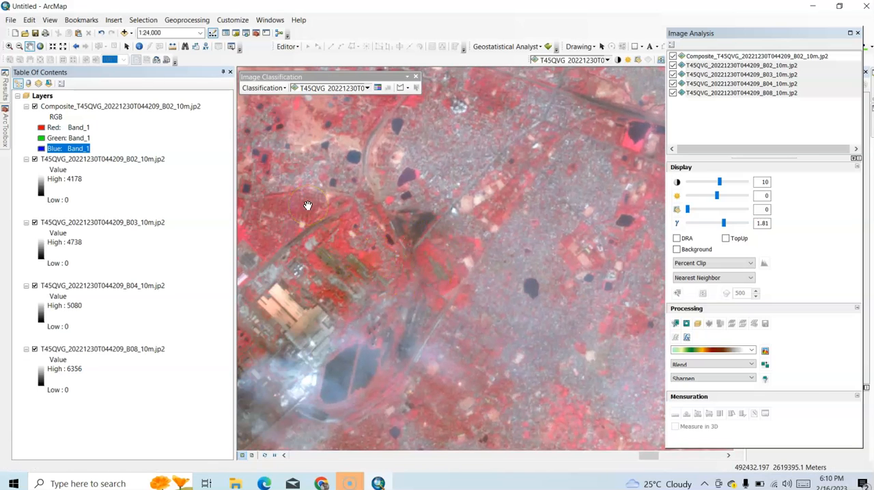